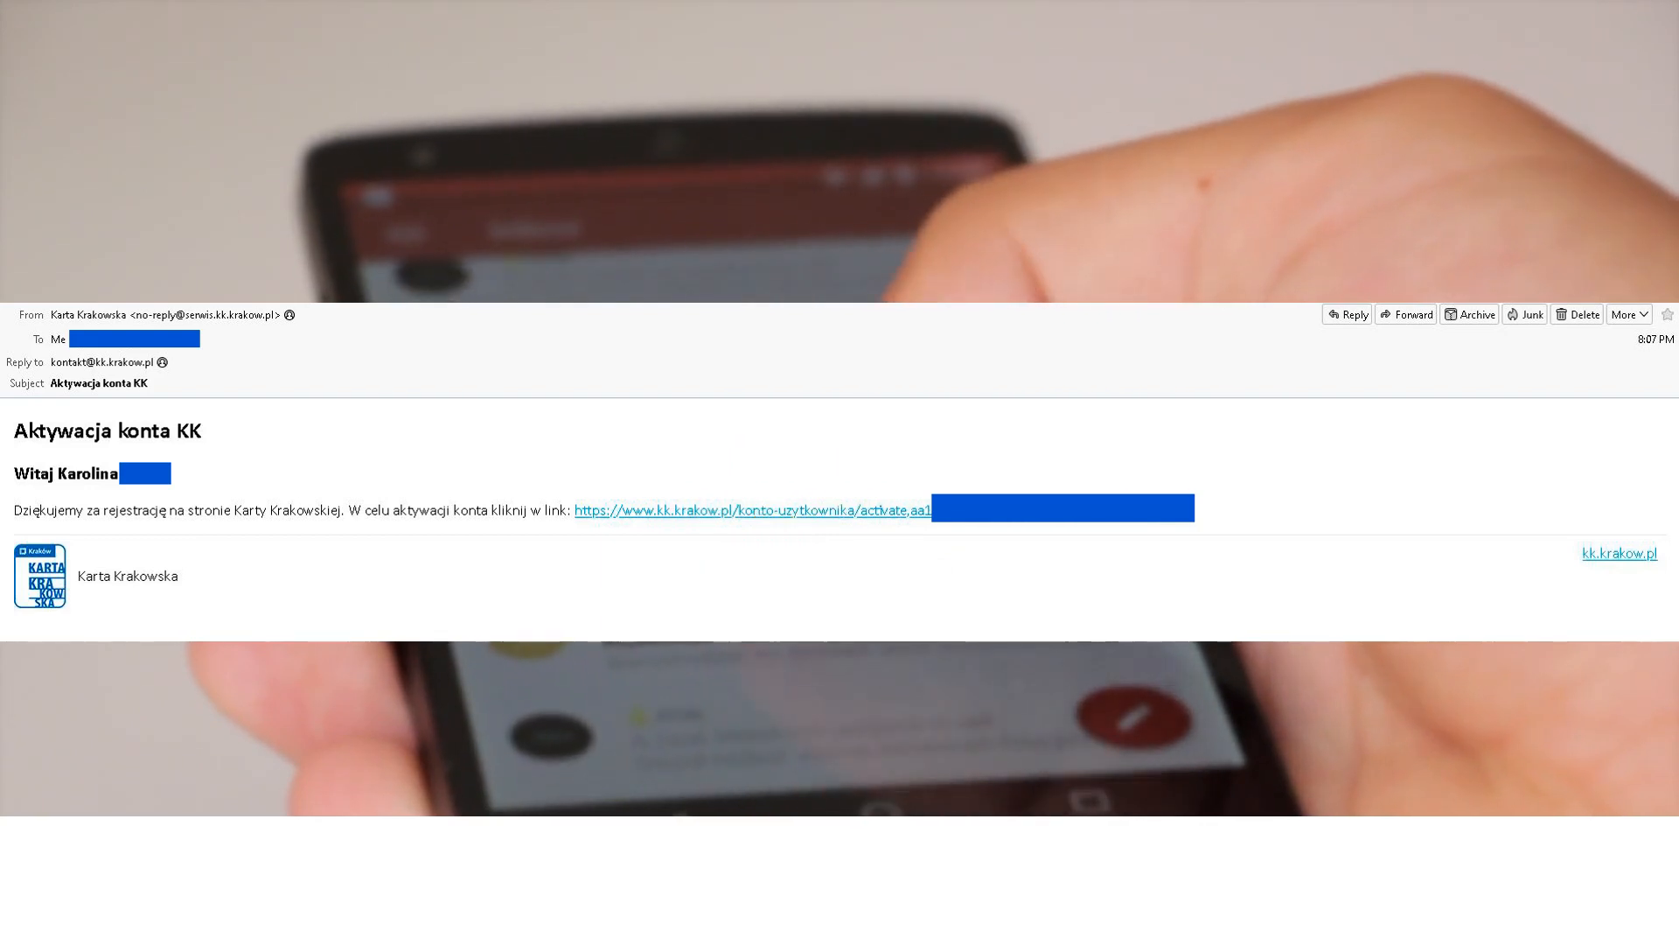
Step: Activate the account via the e-mailed link, then log in with the registered e-mail and password
{"action": "left_click", "coordinate": [749, 509]}
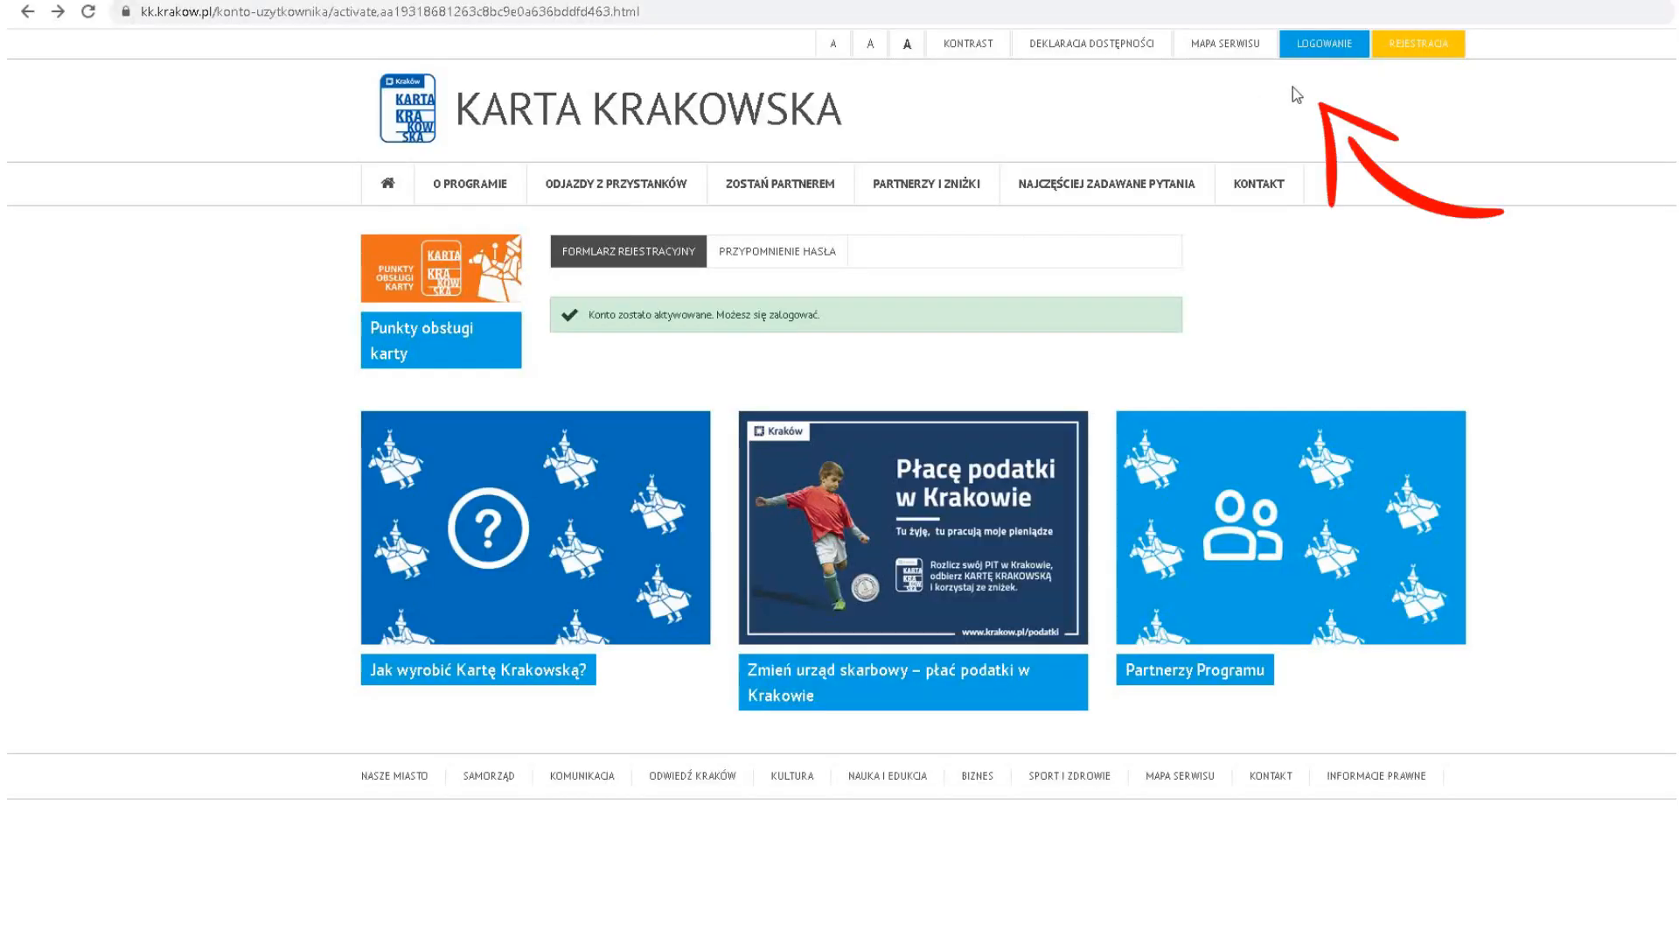
{"action": "left_click", "coordinate": [1322, 43]}
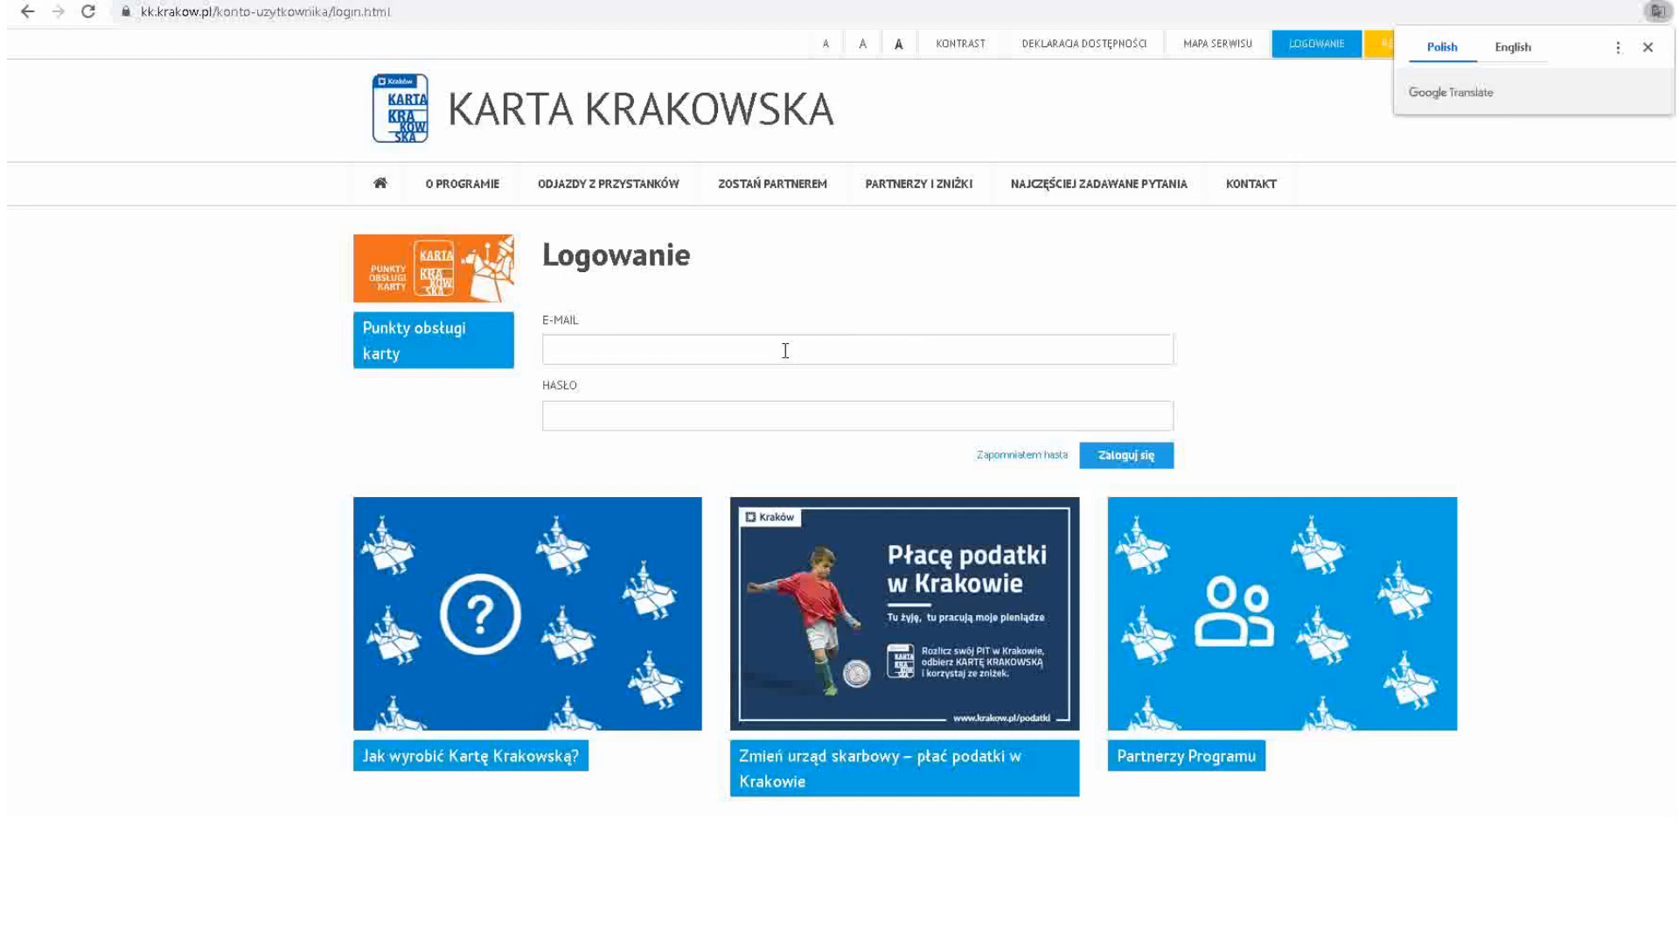
{"action": "type", "text": "kj"}
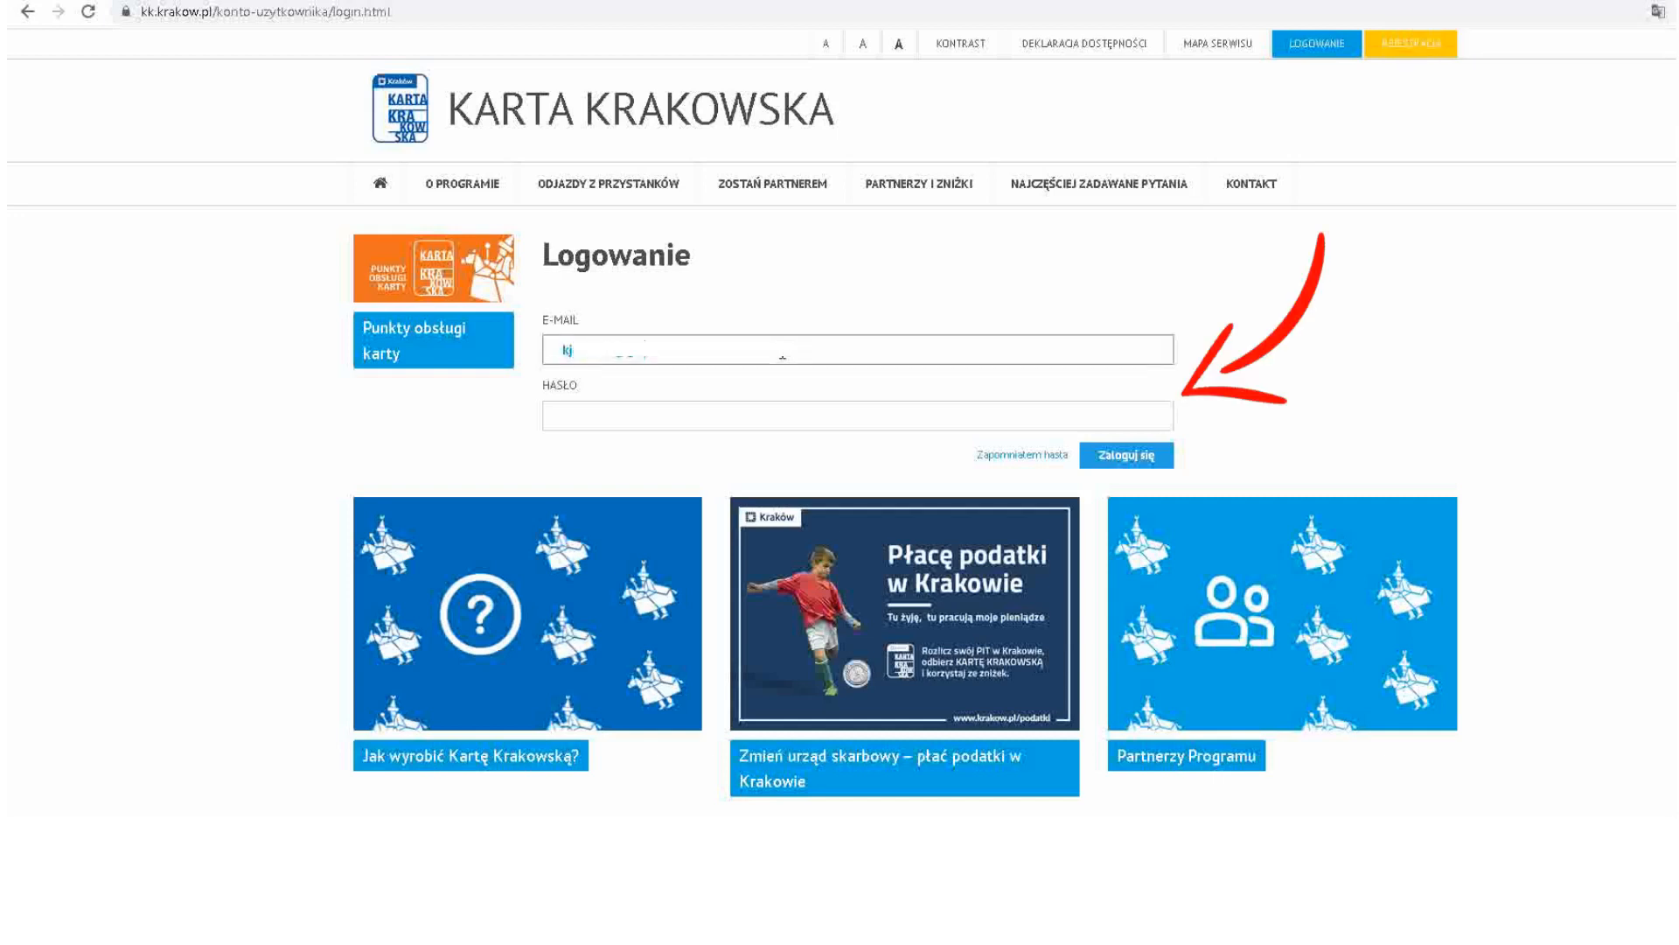
{"action": "left_click", "coordinate": [856, 416]}
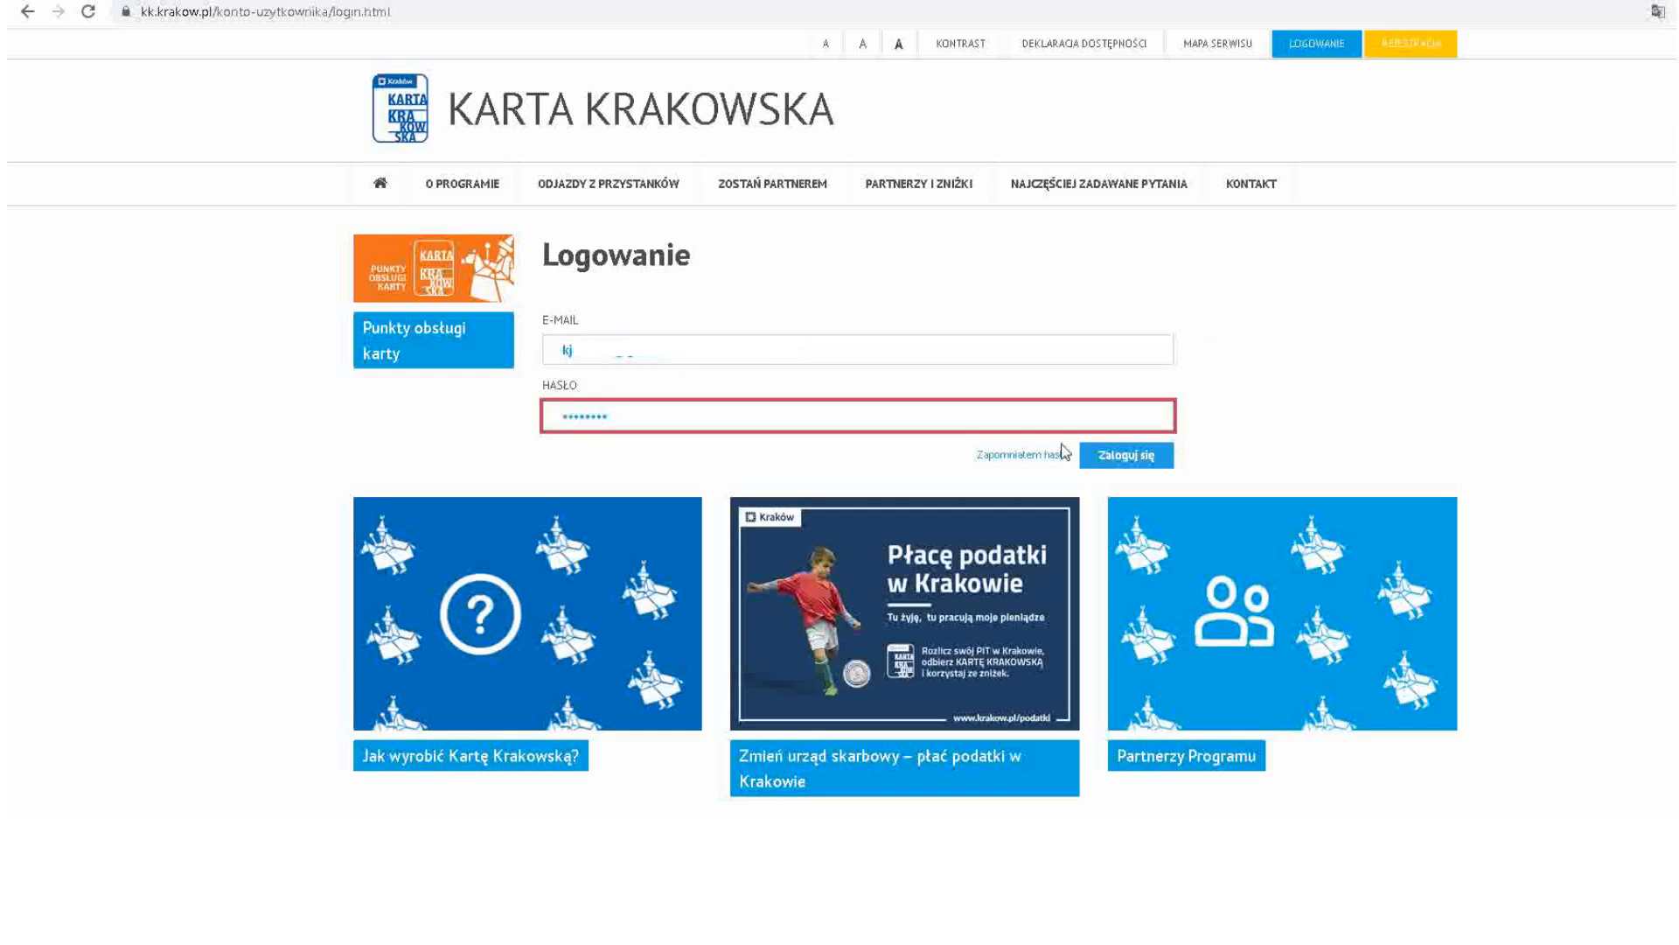
{"action": "left_click", "coordinate": [1126, 454]}
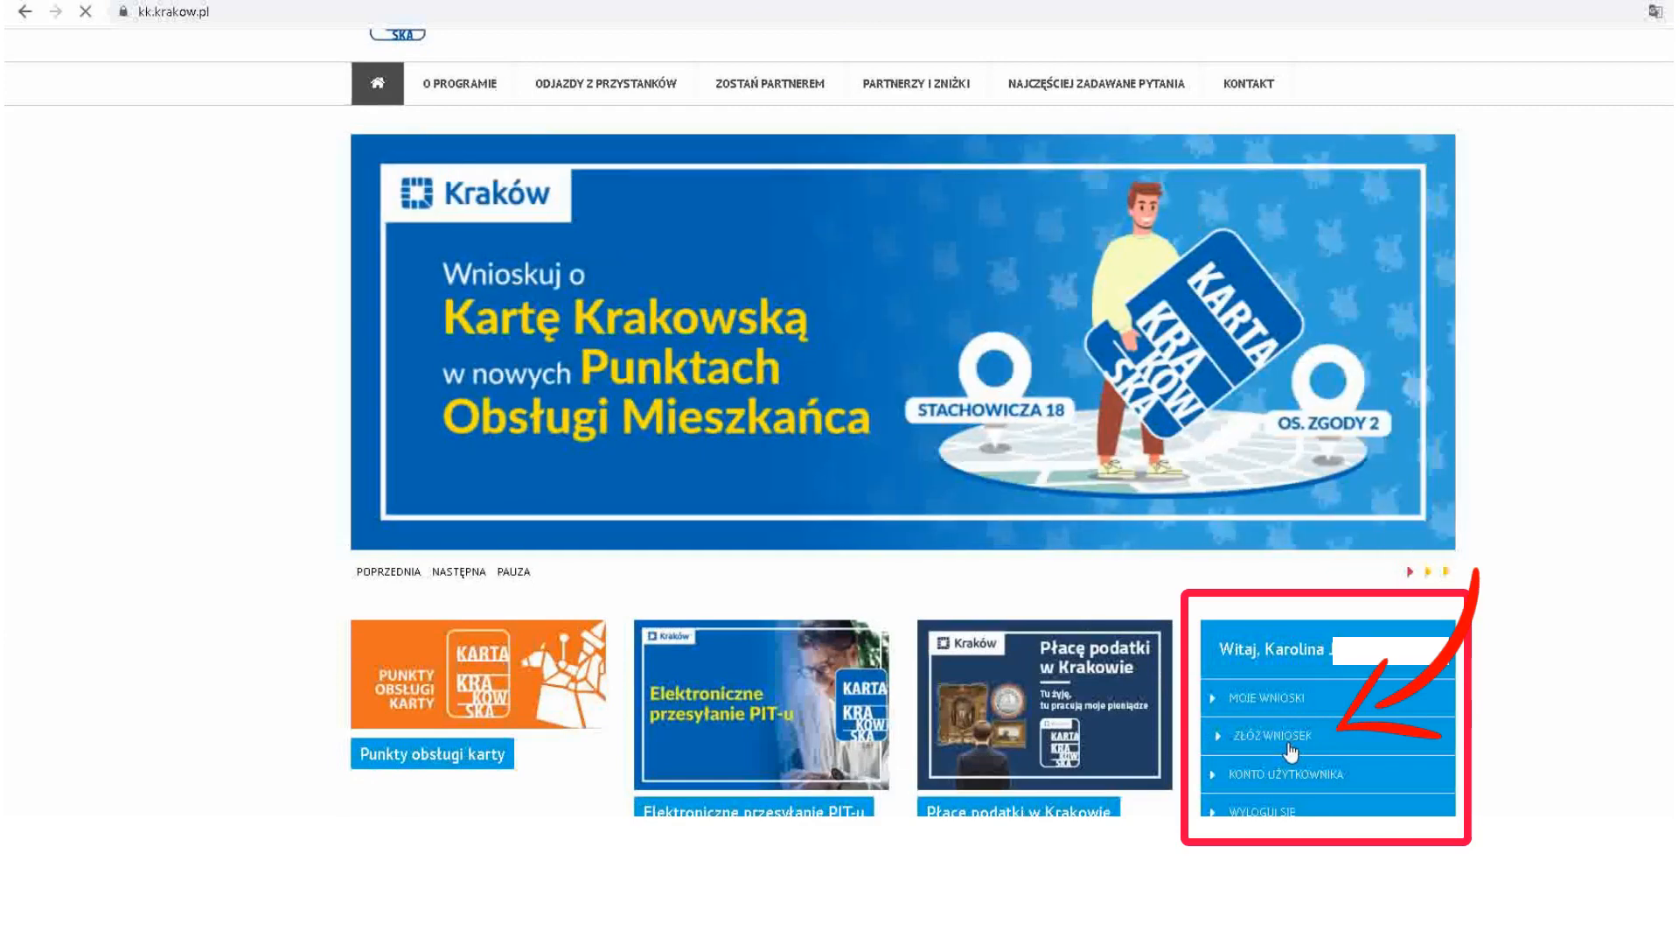
Step: Start a new card application with ZŁÓŻ WNIOSEK in the Witaj panel
{"action": "left_click", "coordinate": [1269, 736]}
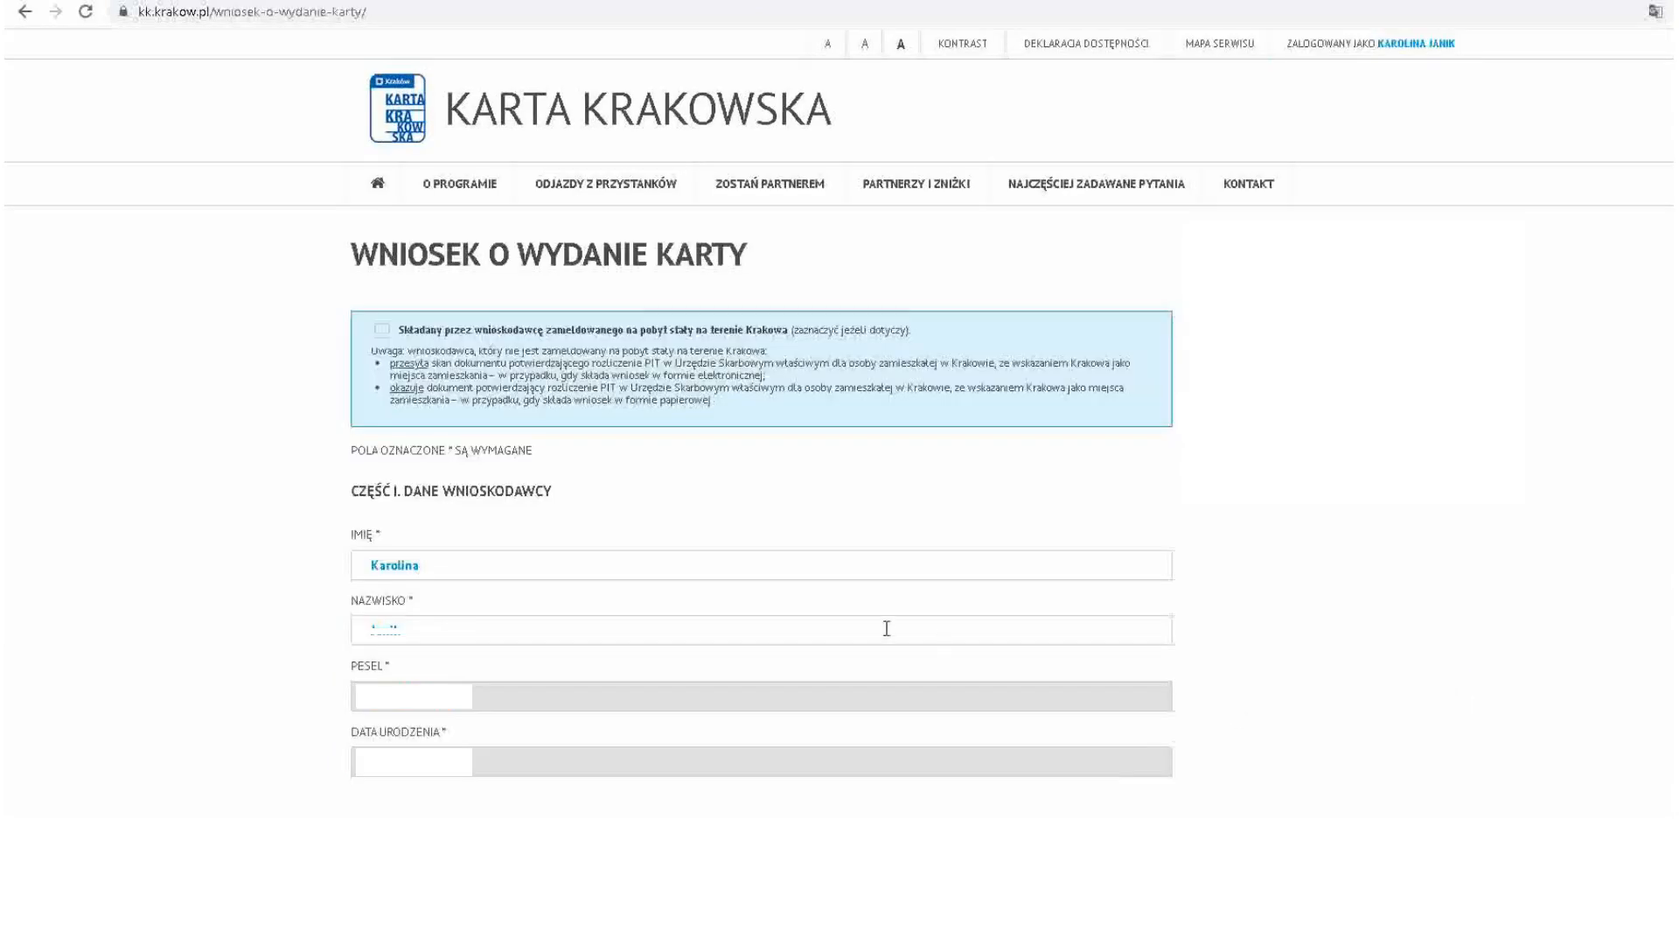
{"action": "mouse_move", "coordinate": [1035, 663]}
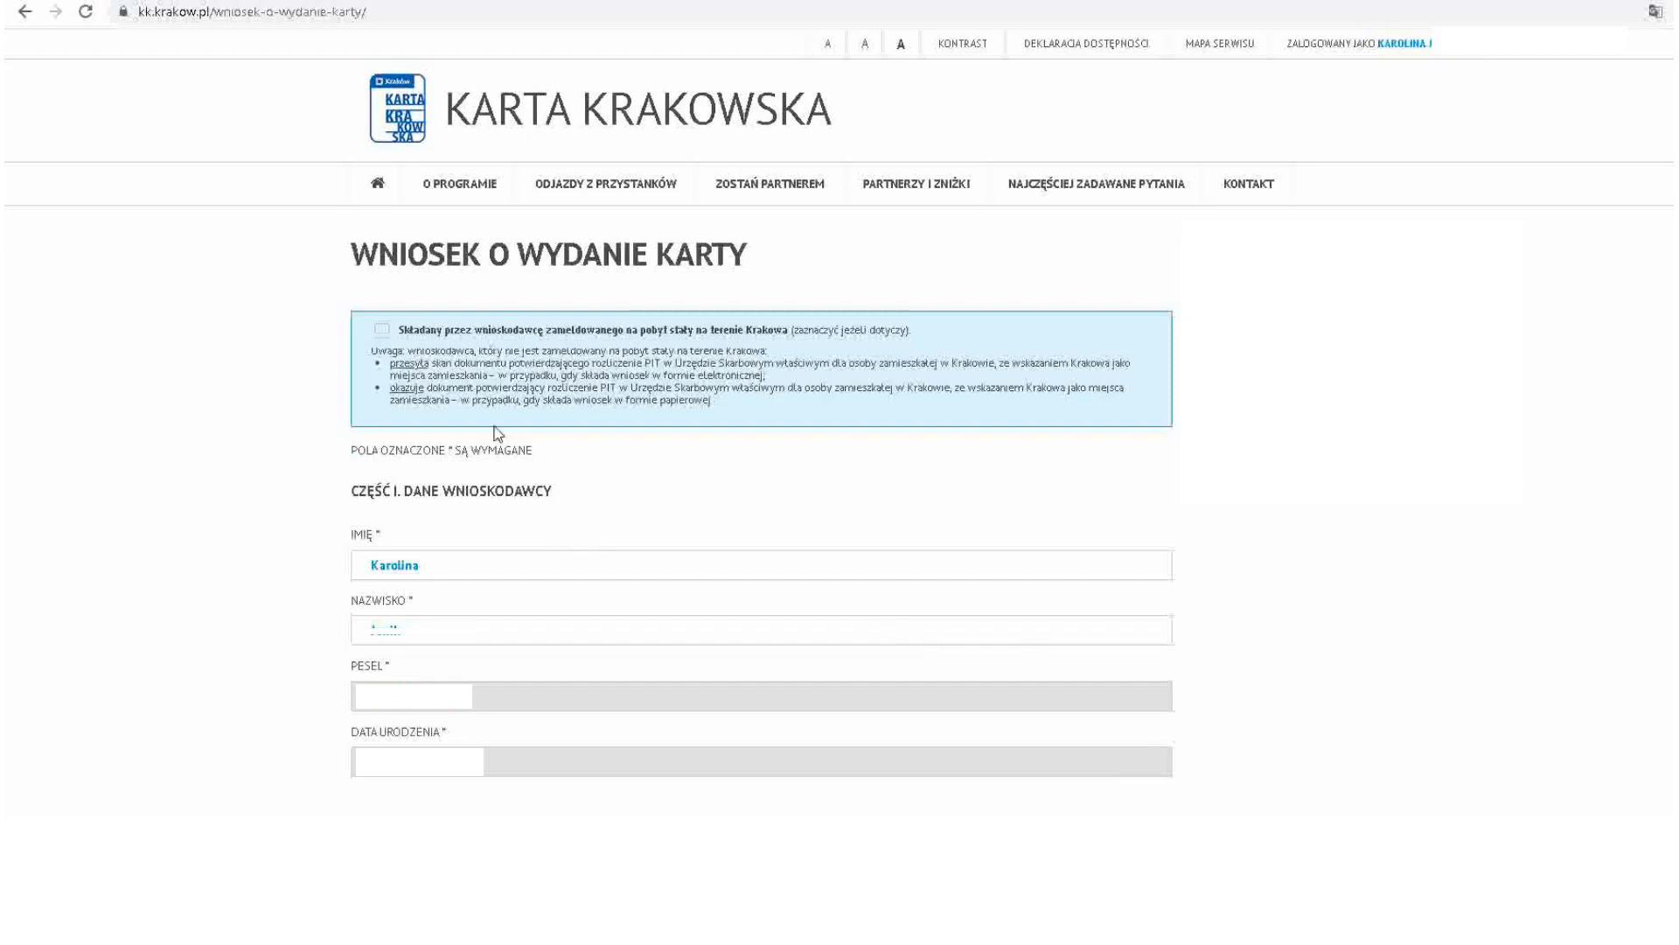
{"action": "mouse_move", "coordinate": [587, 333]}
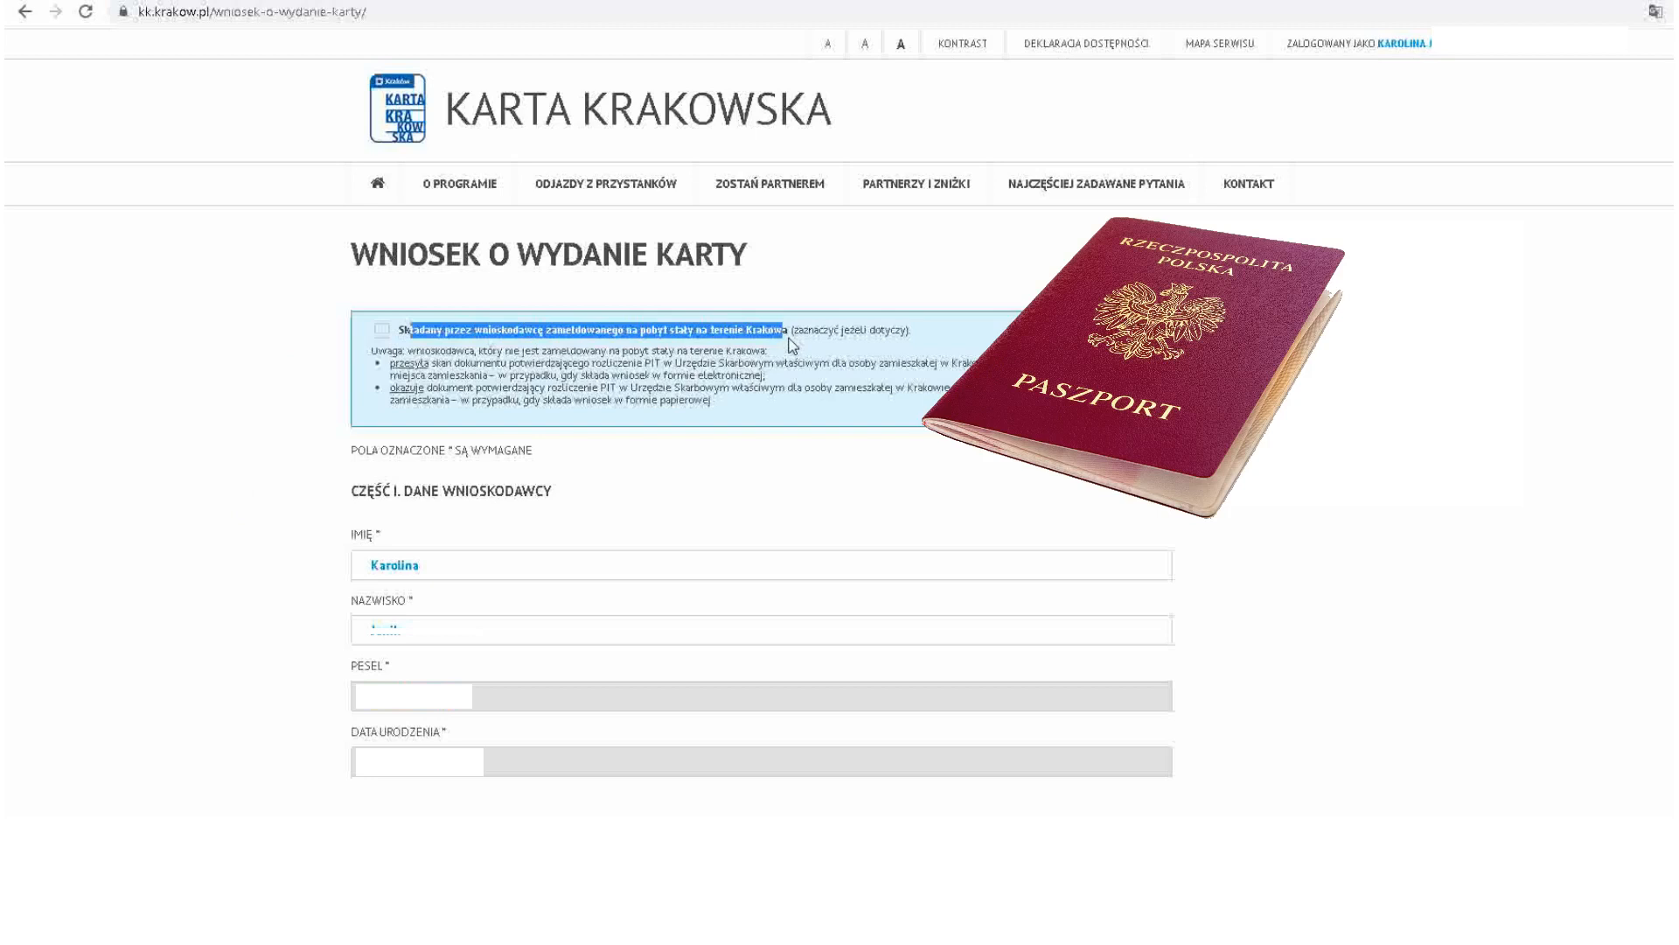
Step: Enter Kraków as the correspondence town and move on to the street address
{"action": "scroll", "scroll_direction": "down", "scroll_amount": 3}
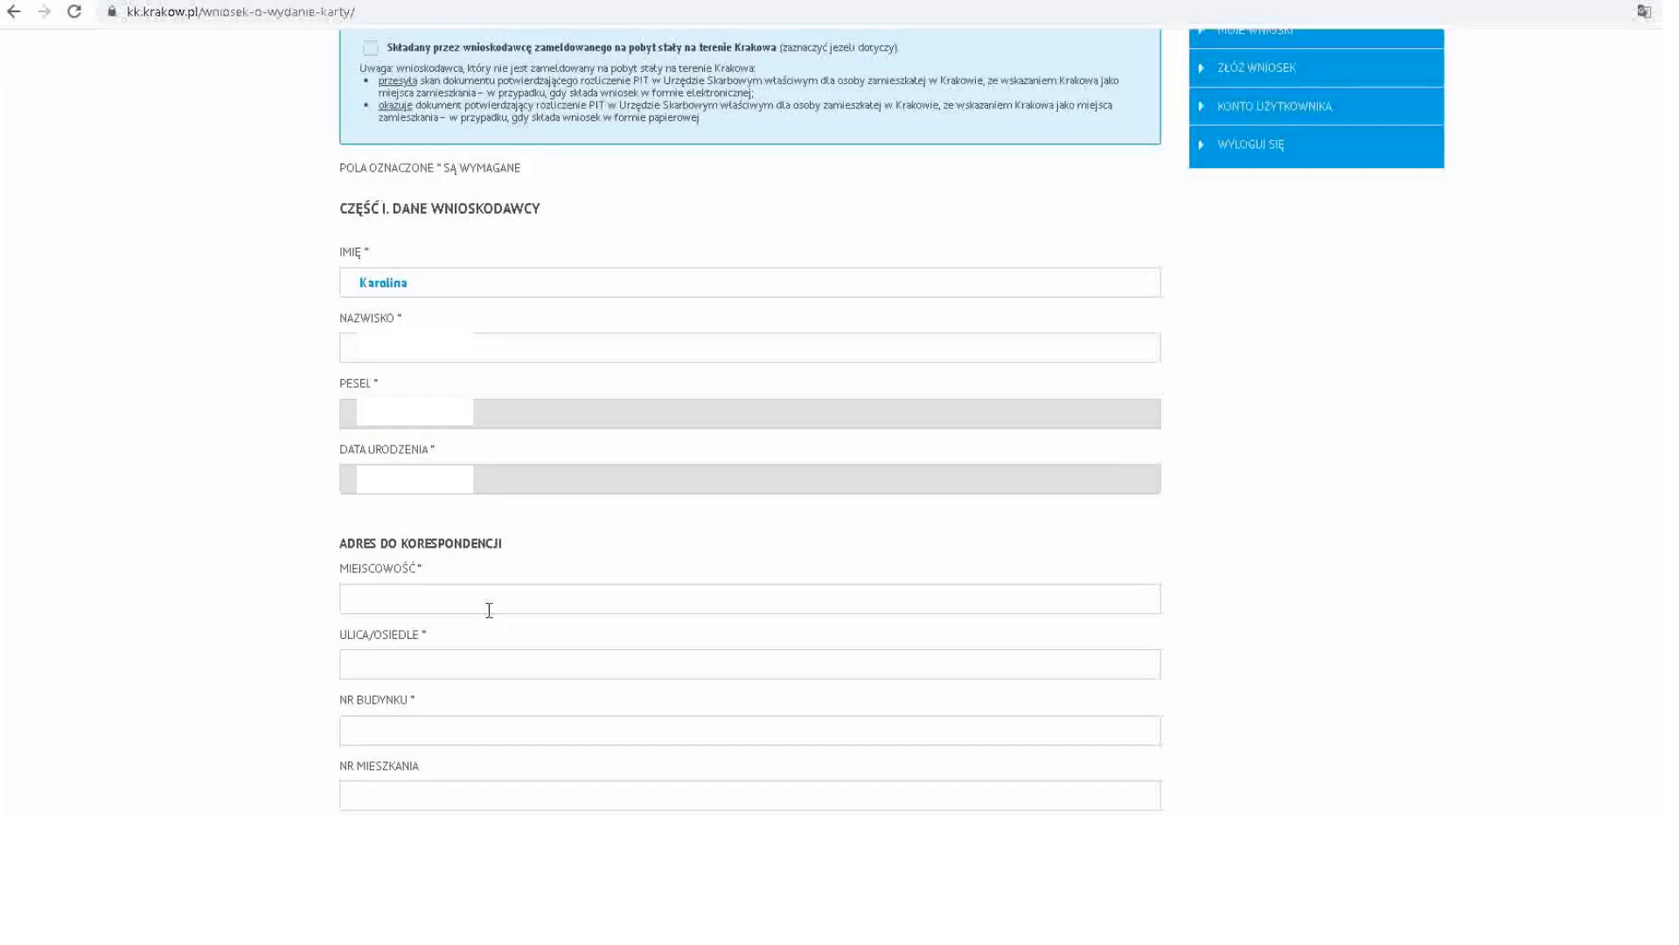
{"action": "type", "text": "Kr"}
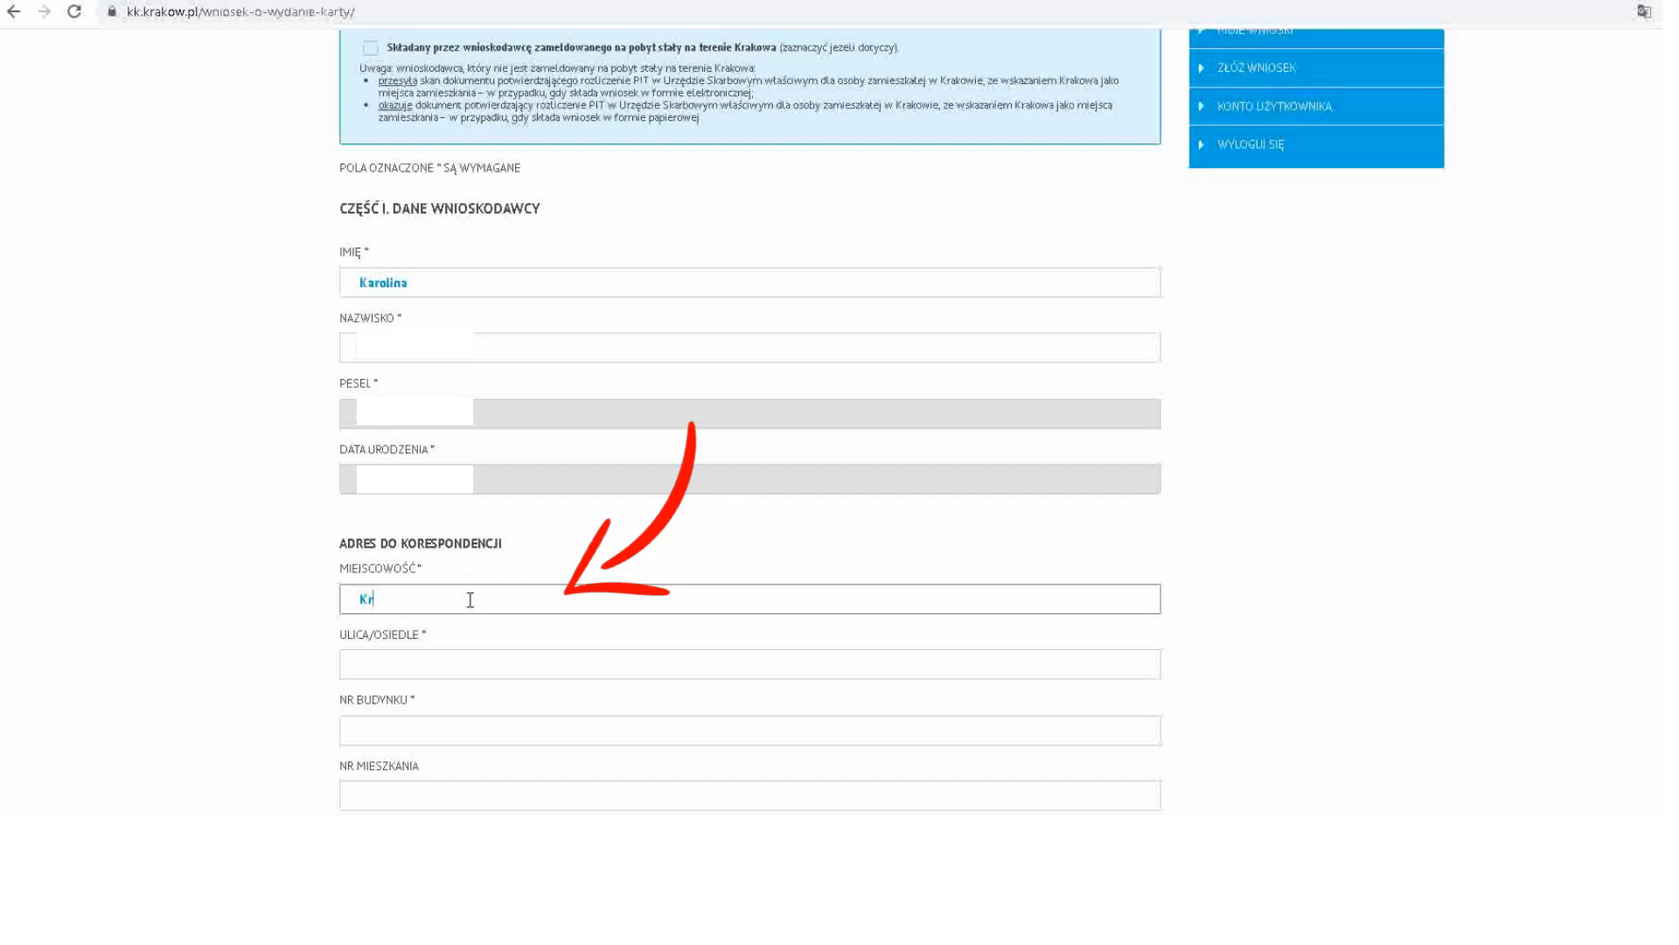
{"action": "type", "text": "aków"}
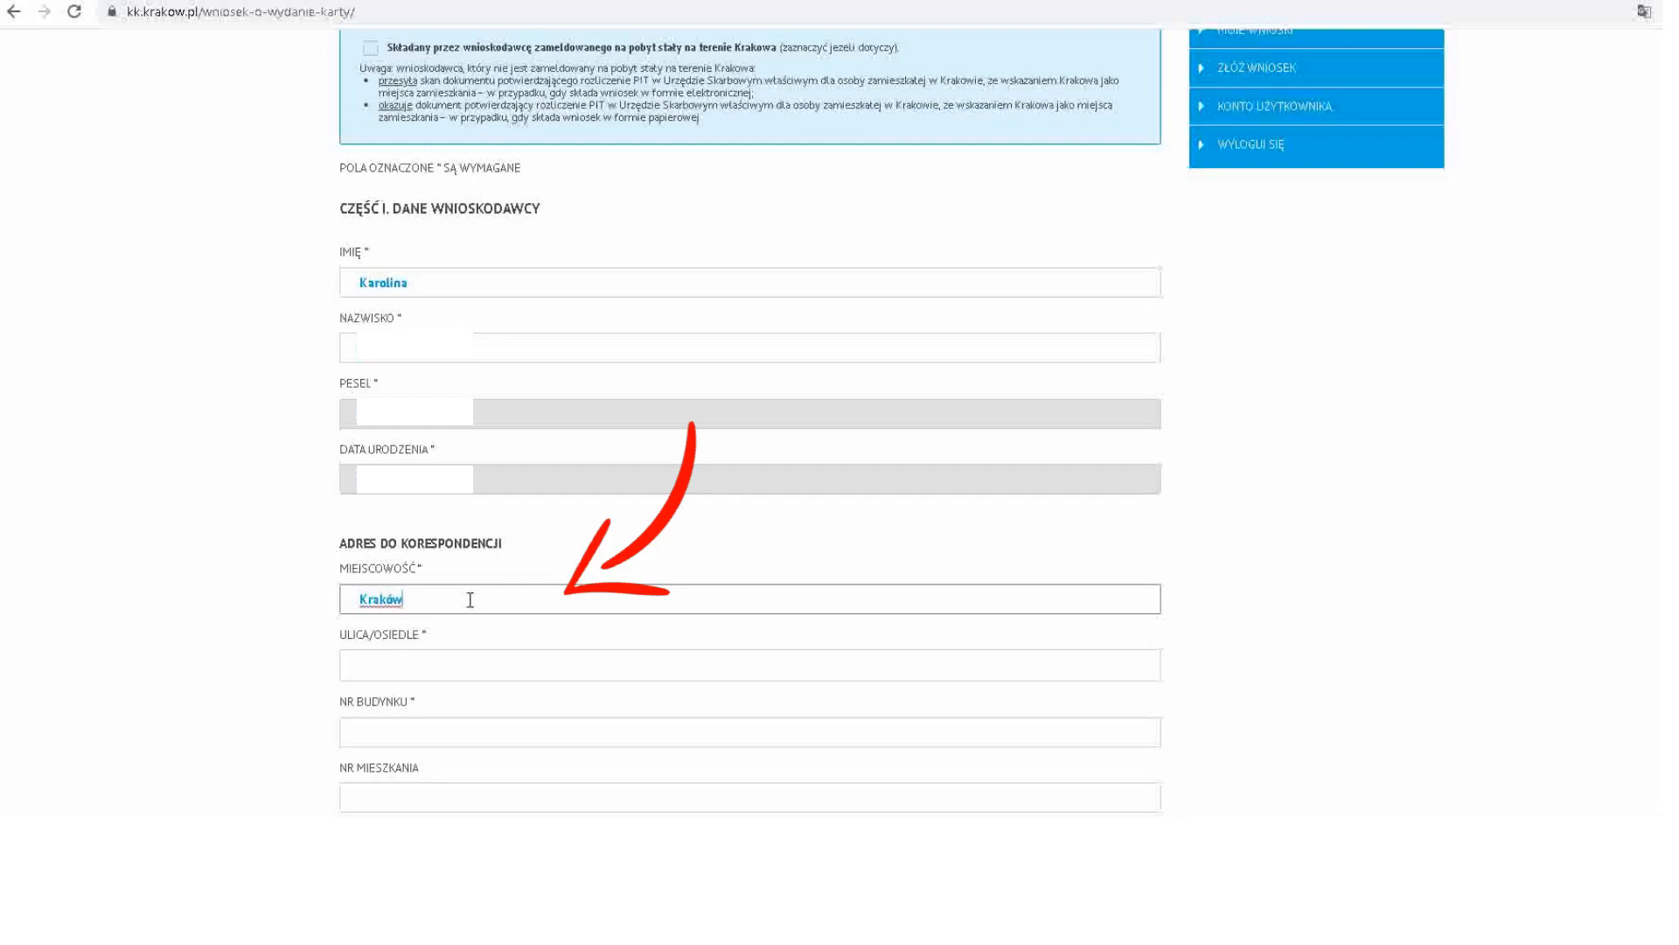
{"action": "left_click", "coordinate": [748, 664]}
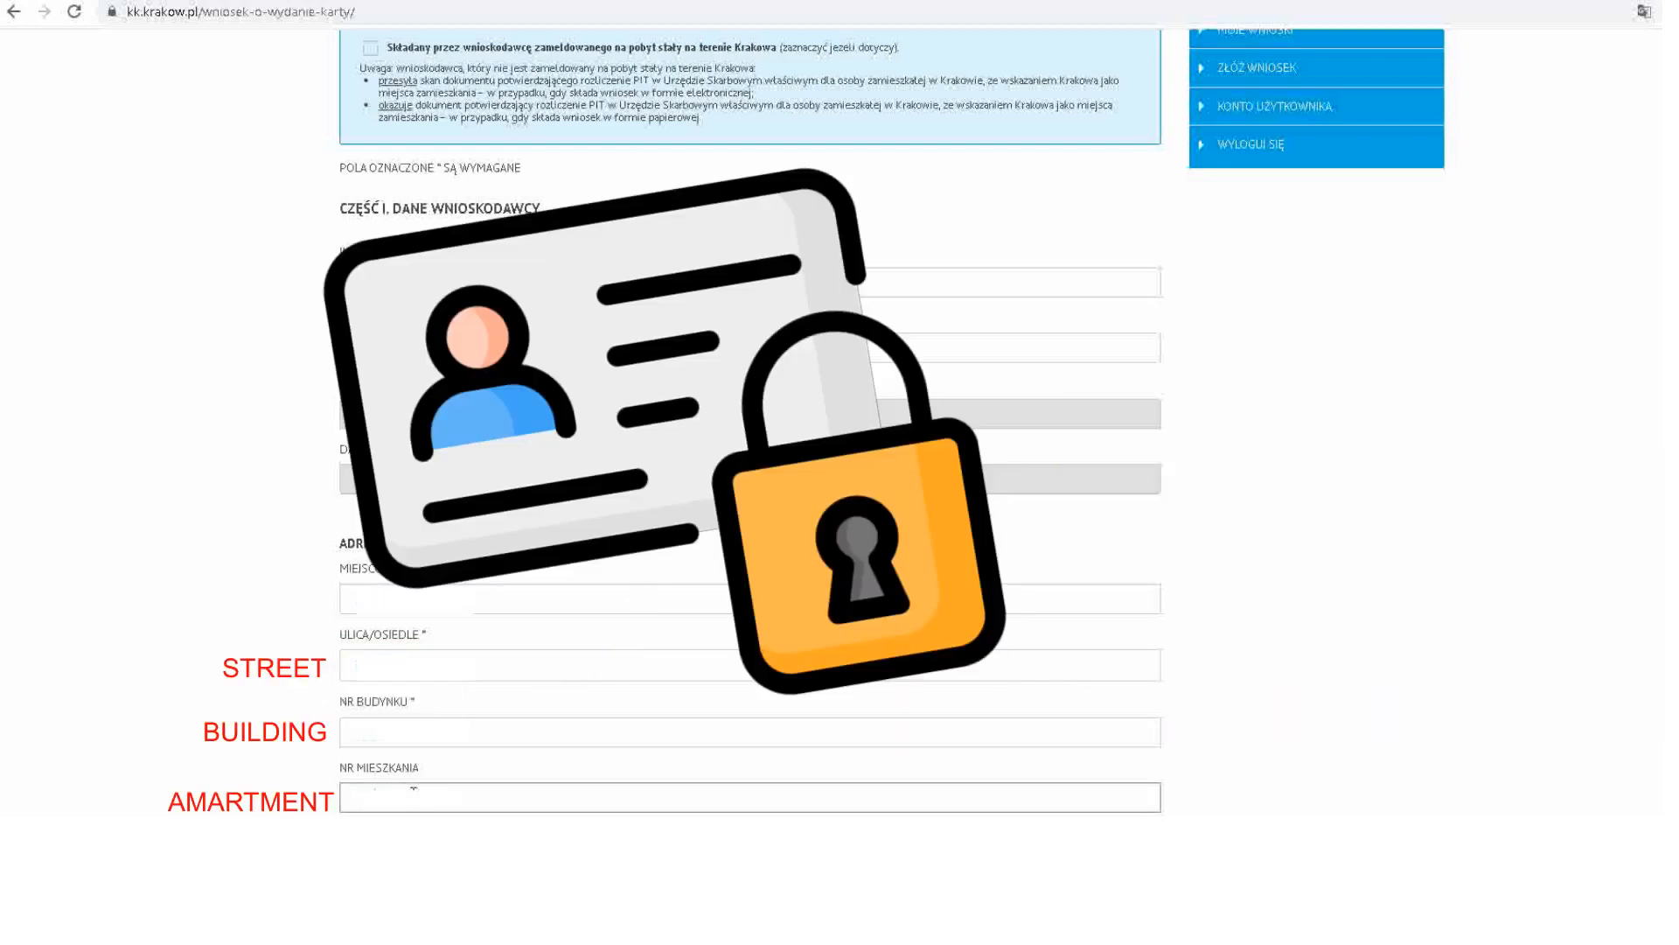
Step: Request both the mobile and plastic forms of the card
{"action": "scroll", "scroll_direction": "down", "scroll_amount": 3}
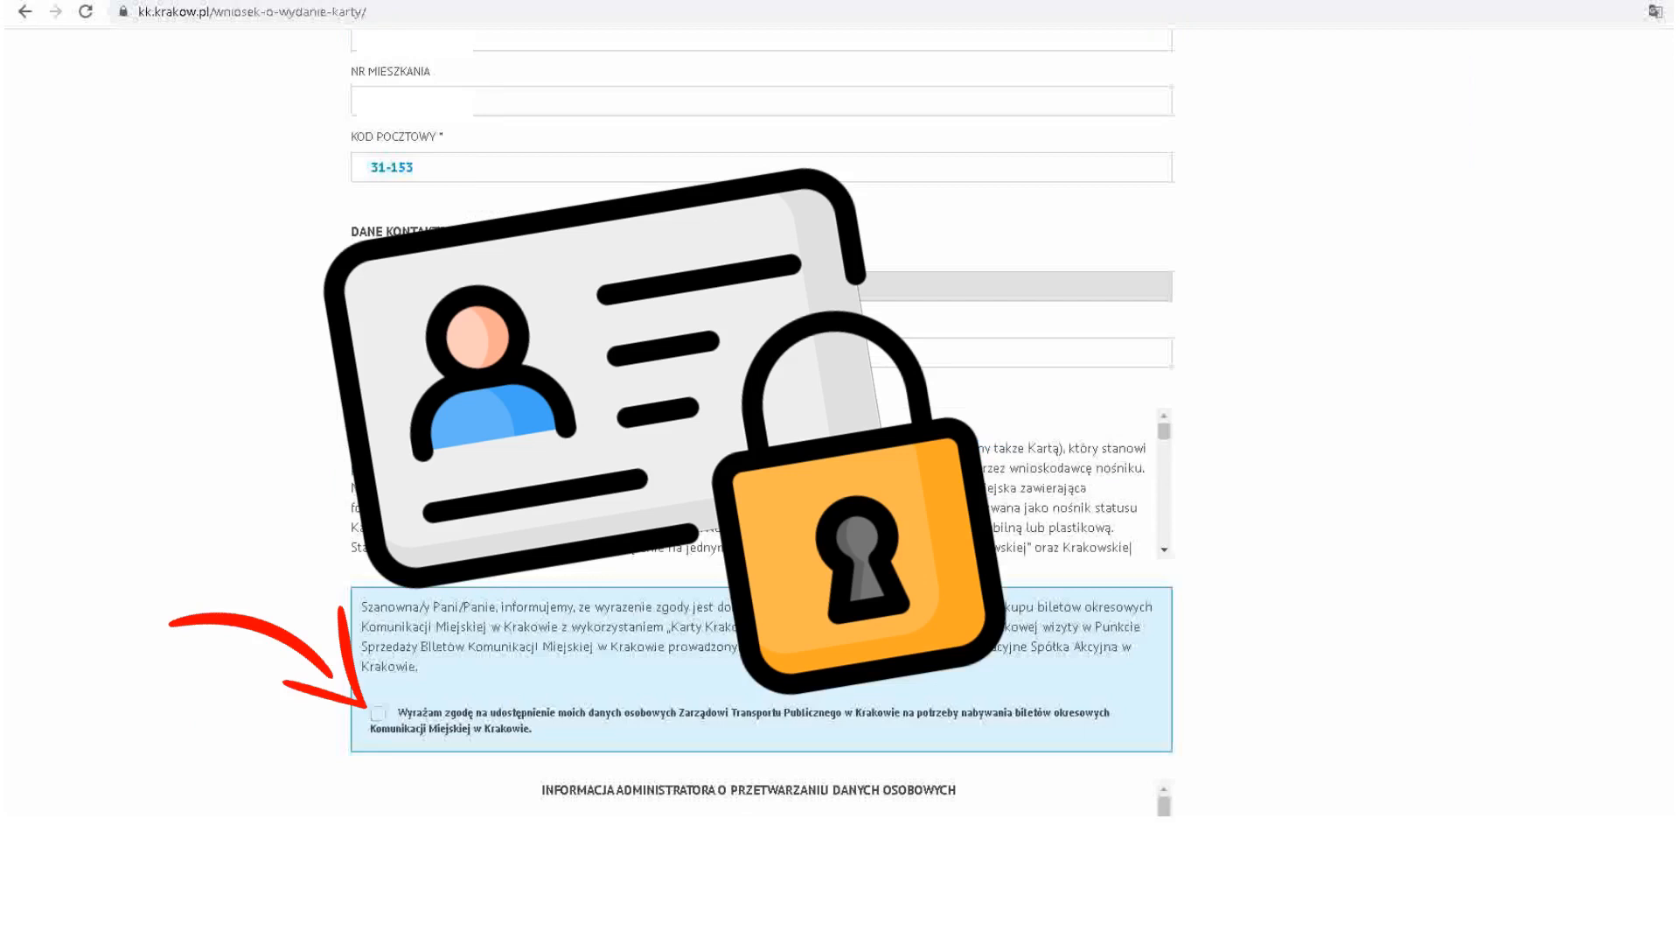
{"action": "scroll", "scroll_direction": "down", "scroll_amount": 3}
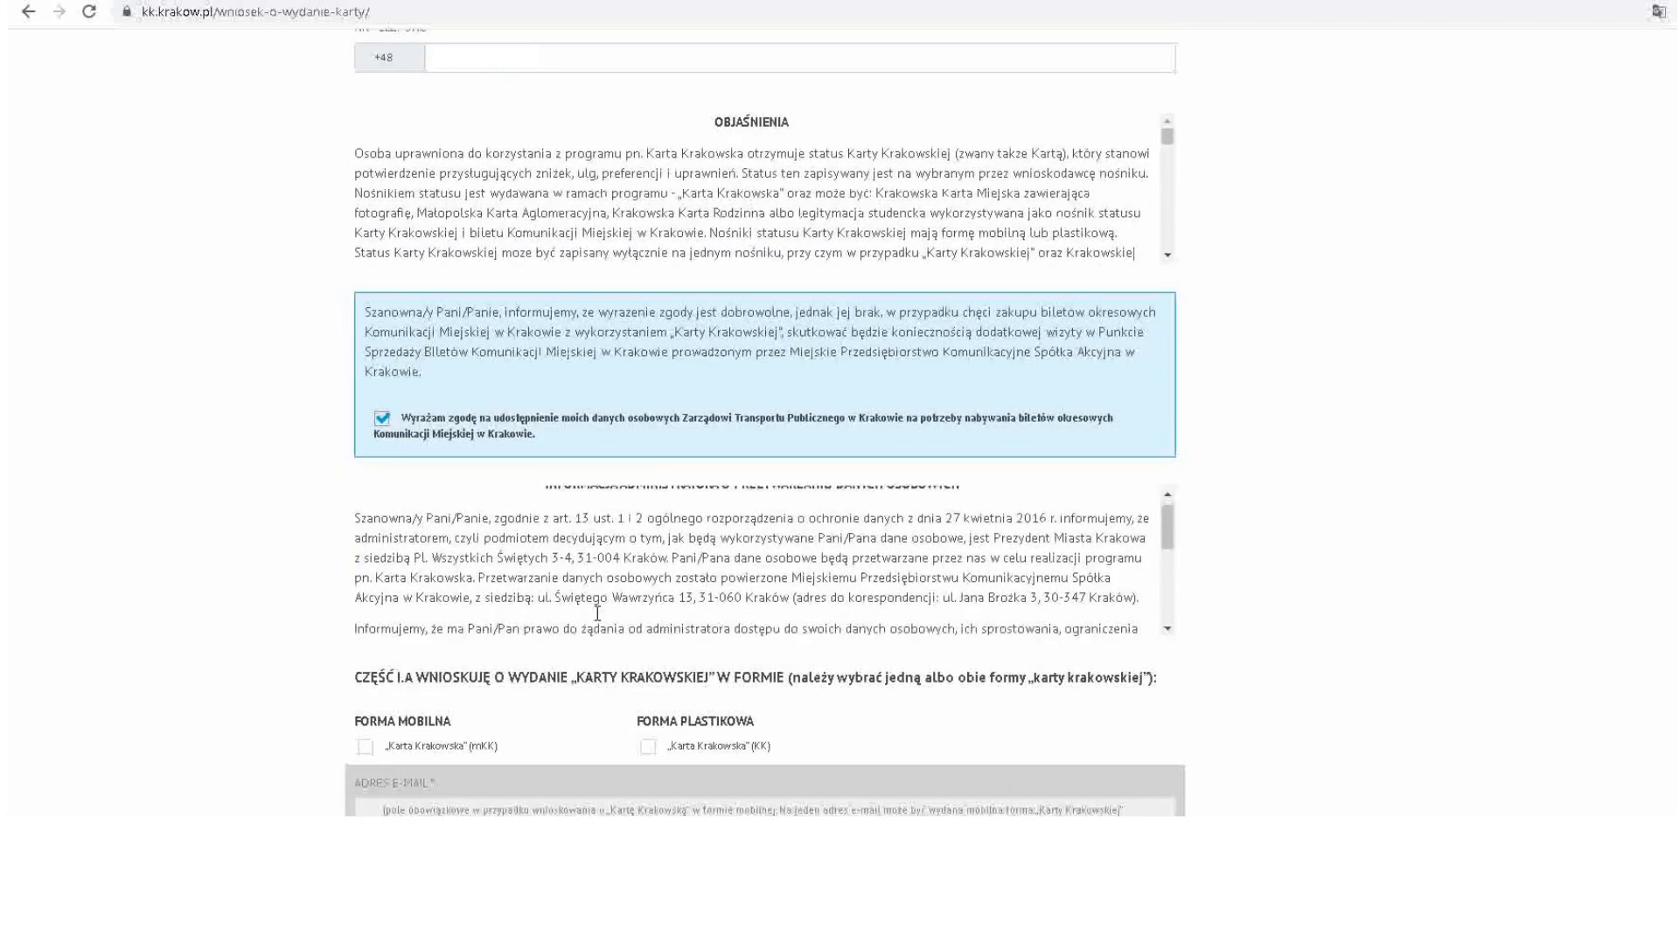
{"action": "scroll", "scroll_direction": "down", "scroll_amount": 3}
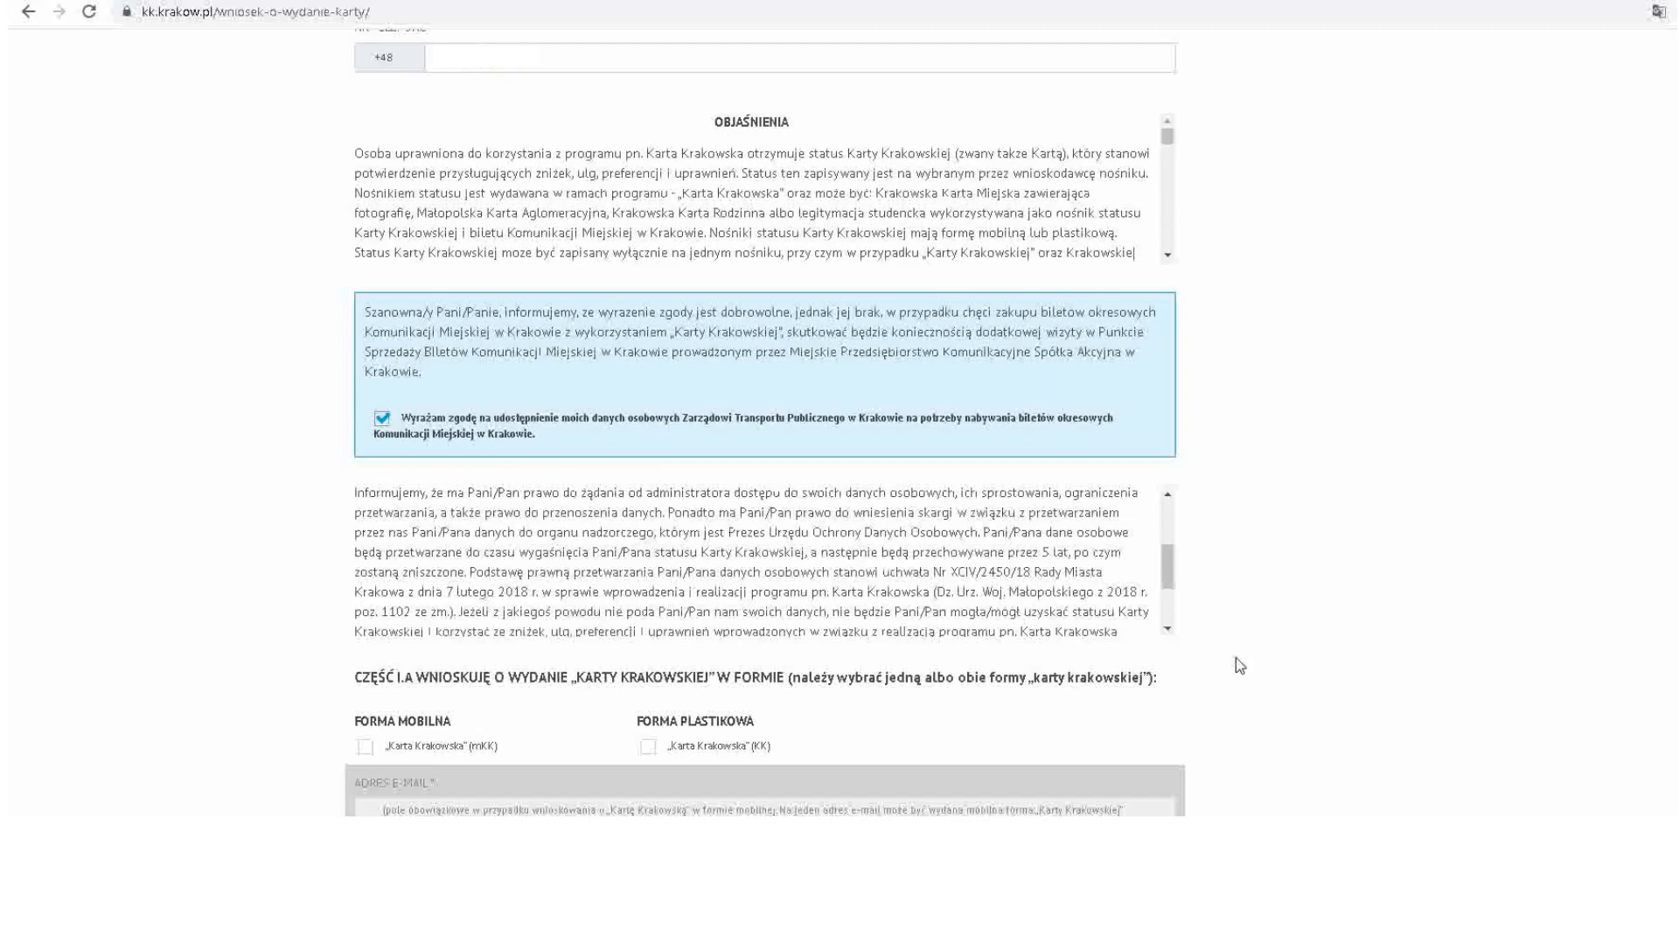
{"action": "scroll", "scroll_direction": "down", "scroll_amount": 3}
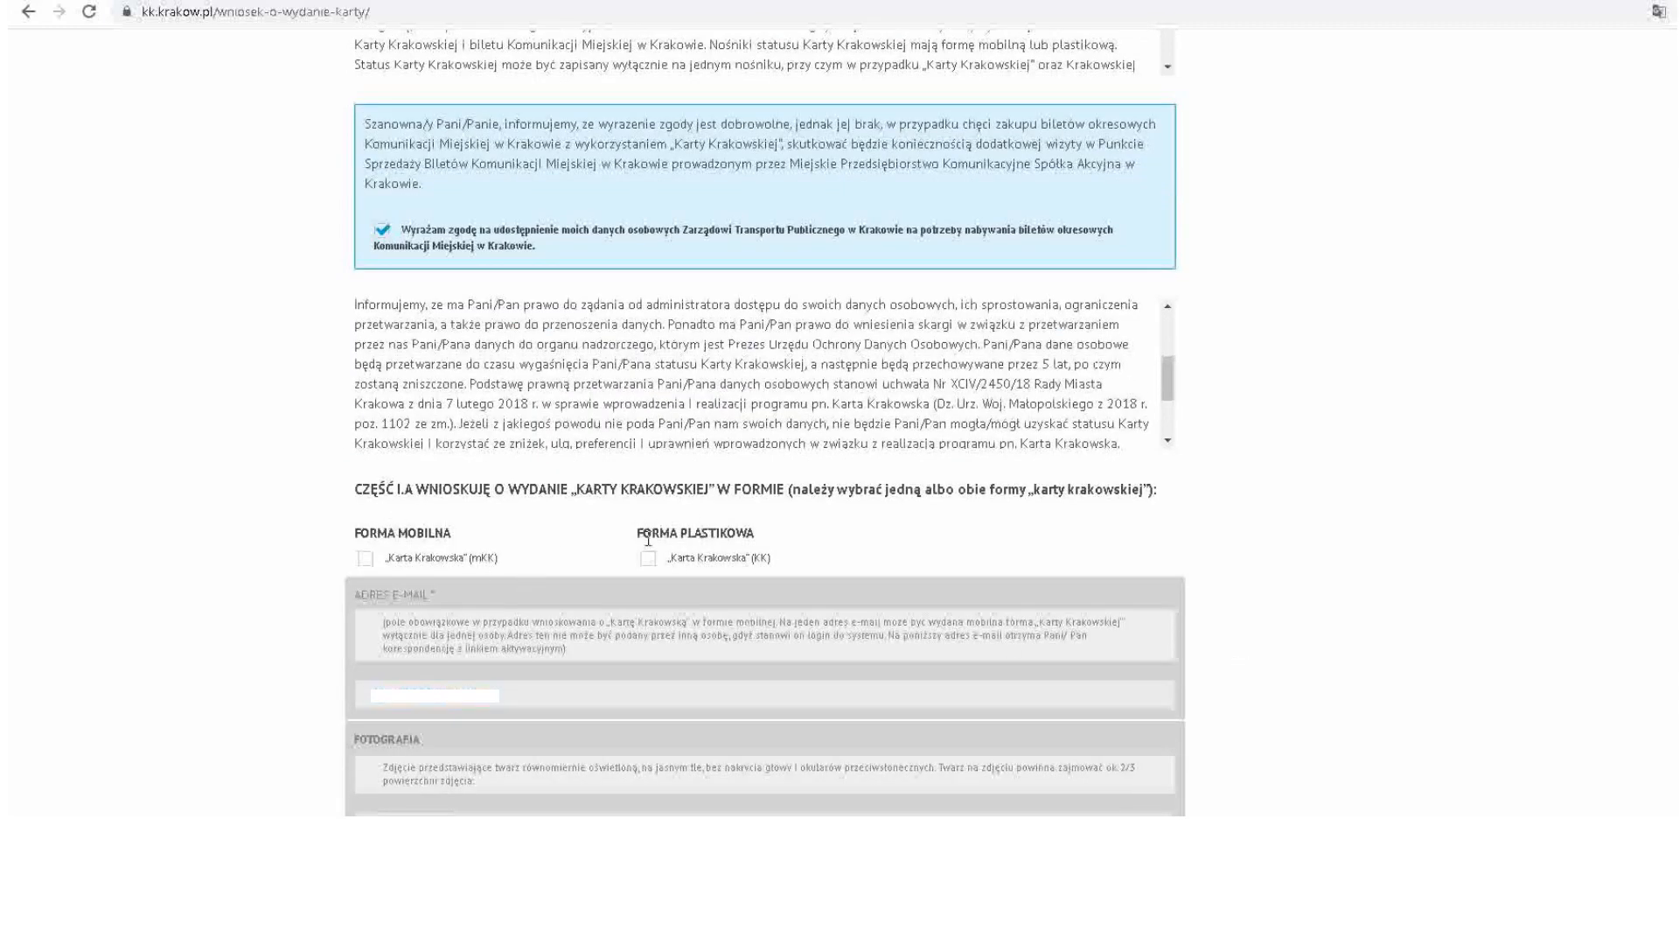
{"action": "left_click", "coordinate": [366, 557]}
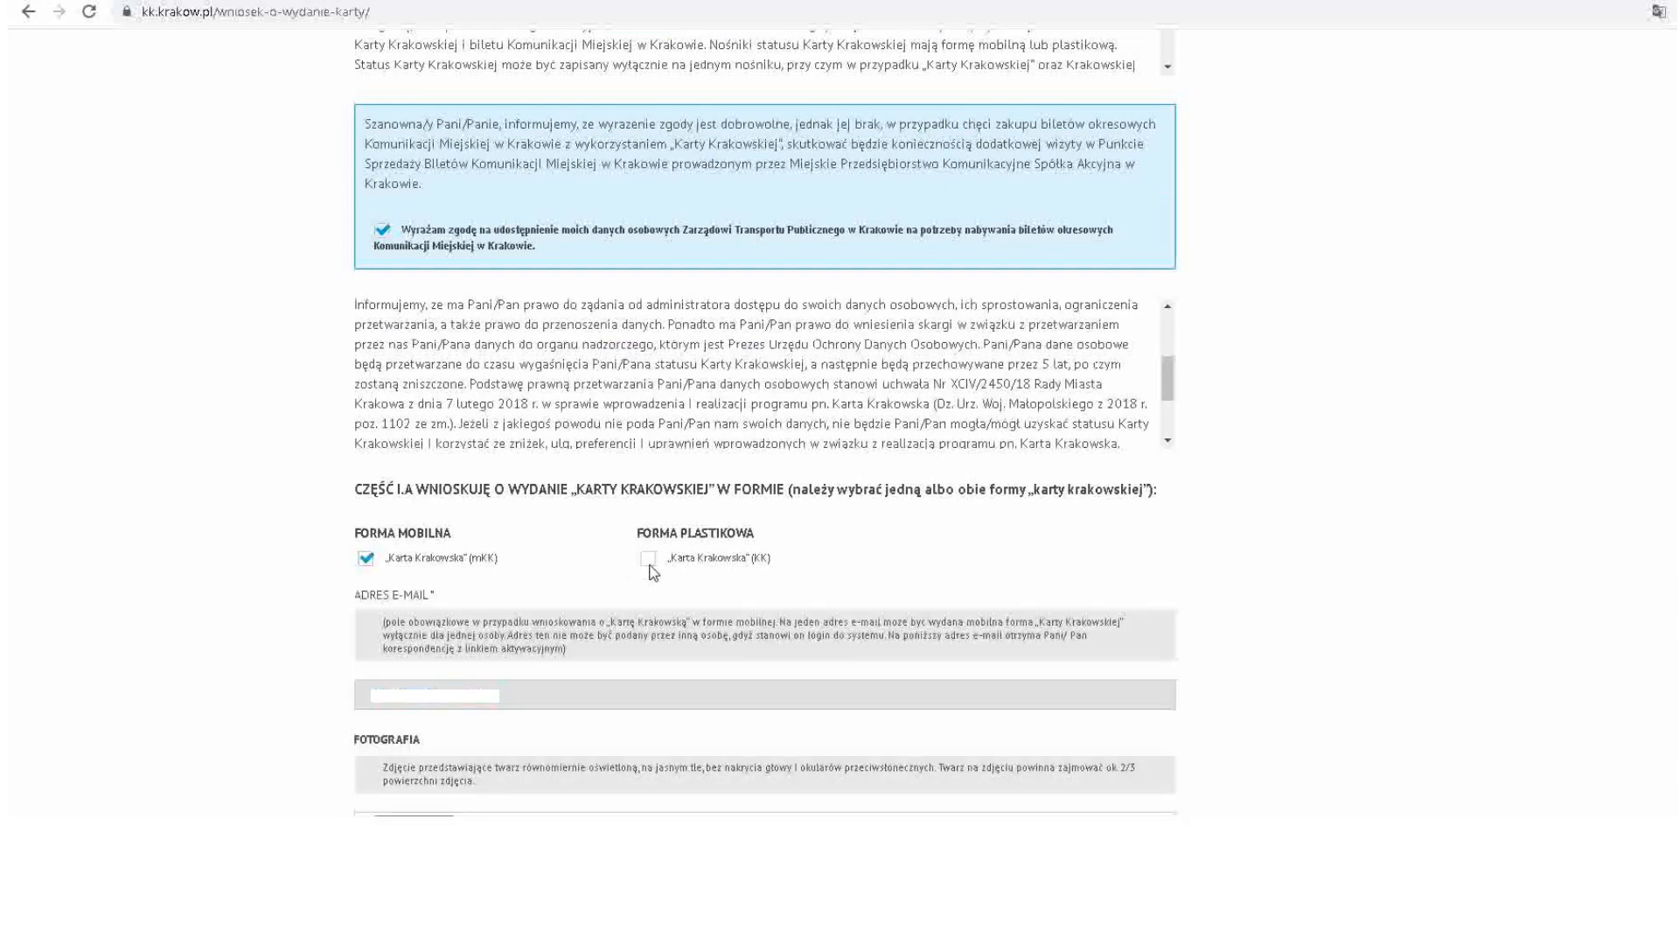
{"action": "left_click", "coordinate": [648, 558]}
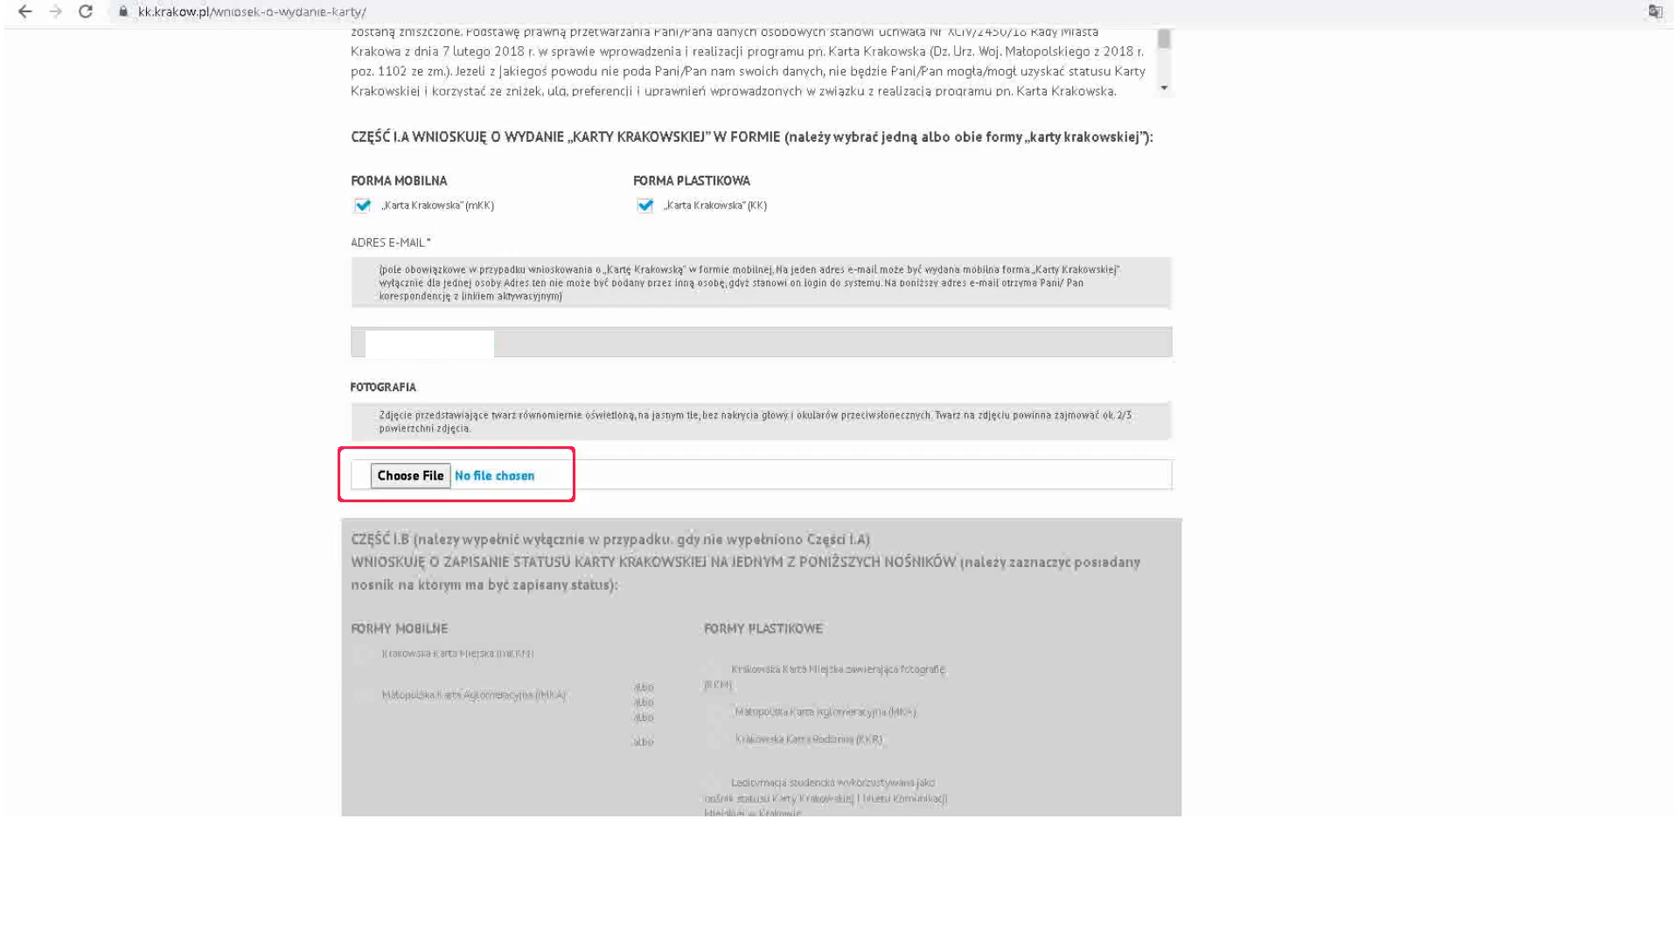
Step: Attach the portrait photo under FOTOGRAFIA and submit the application with Wyślij wniosek
{"action": "left_click", "coordinate": [410, 474]}
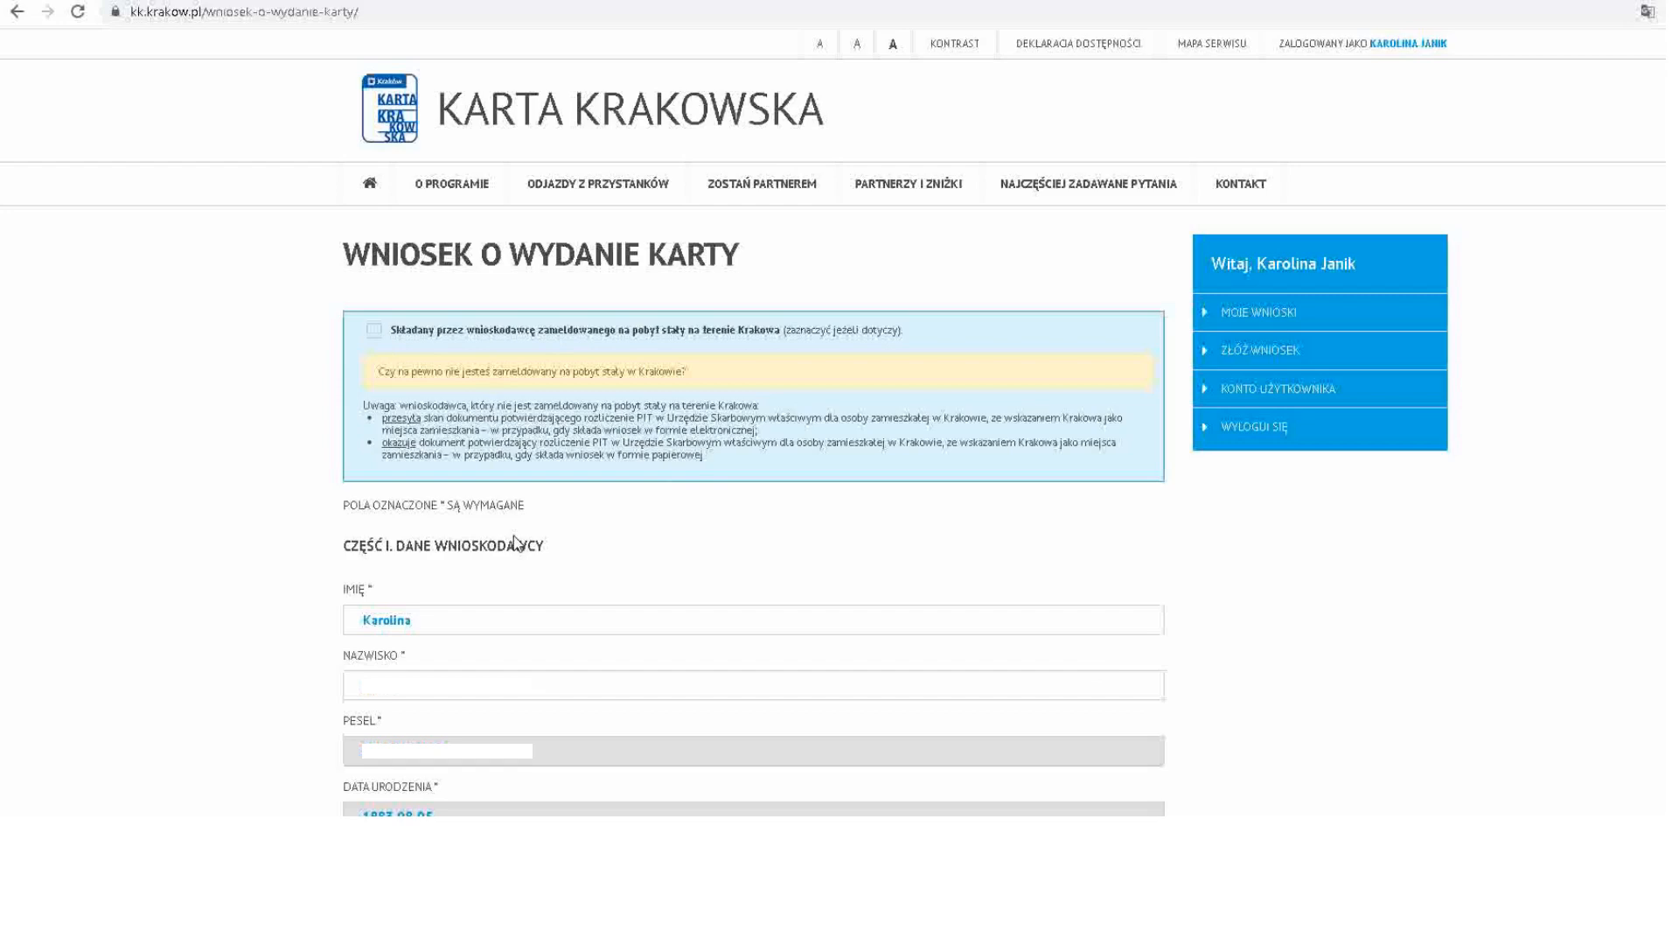
{"action": "scroll", "scroll_direction": "down", "scroll_amount": 3}
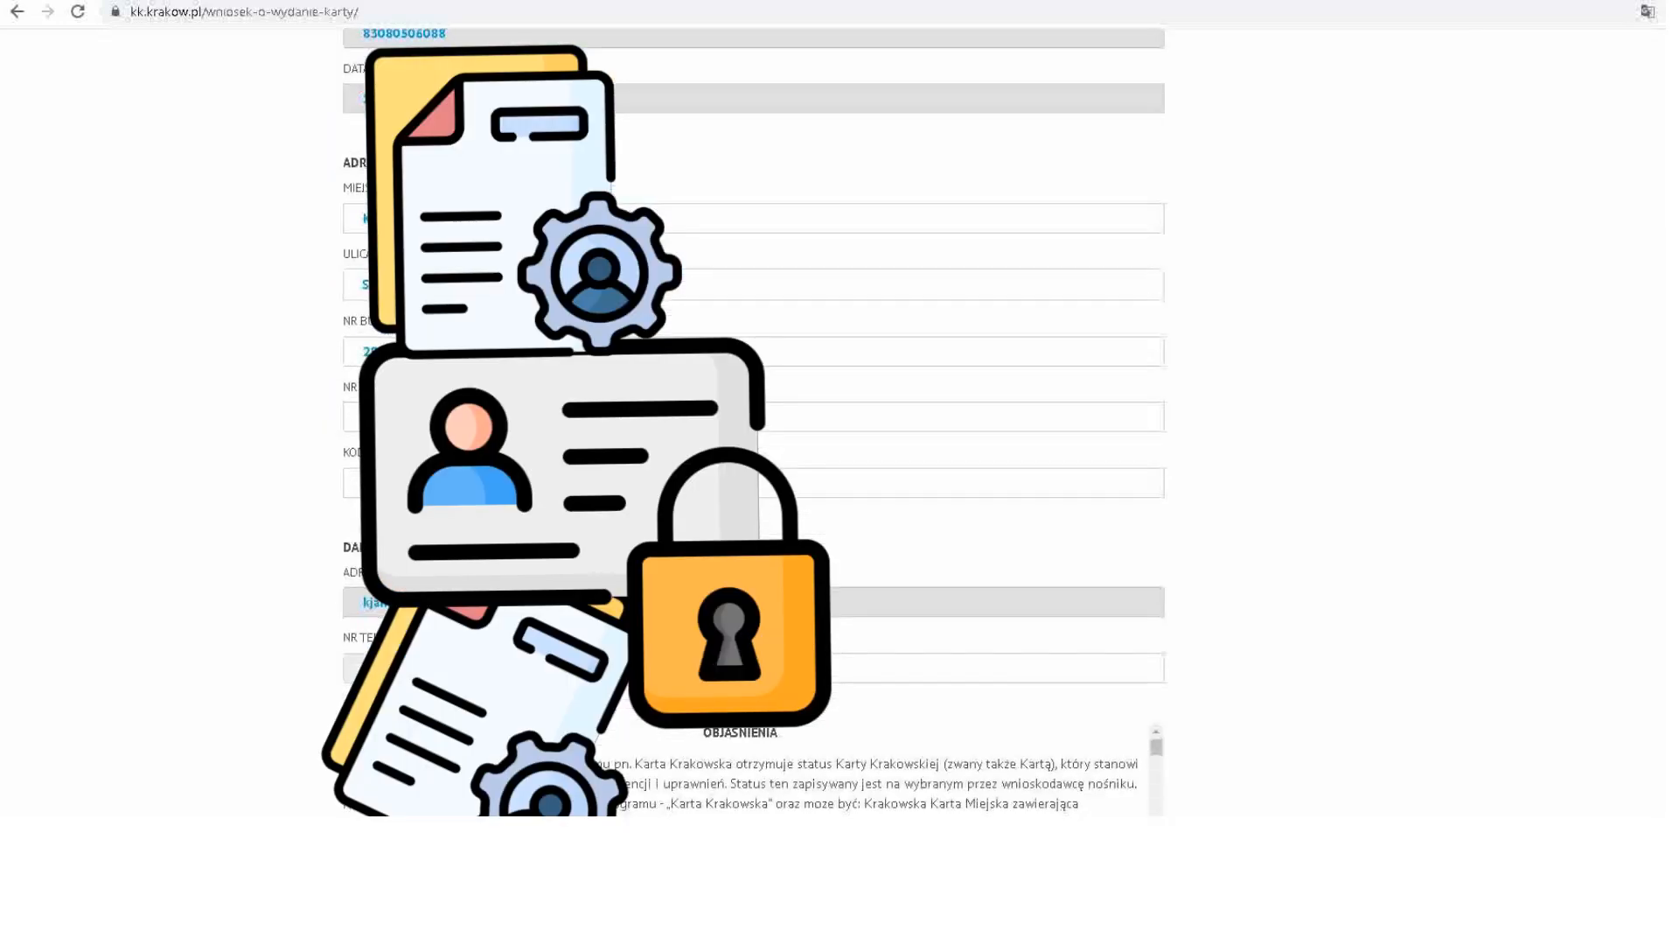
{"action": "scroll", "scroll_direction": "down", "scroll_amount": 3}
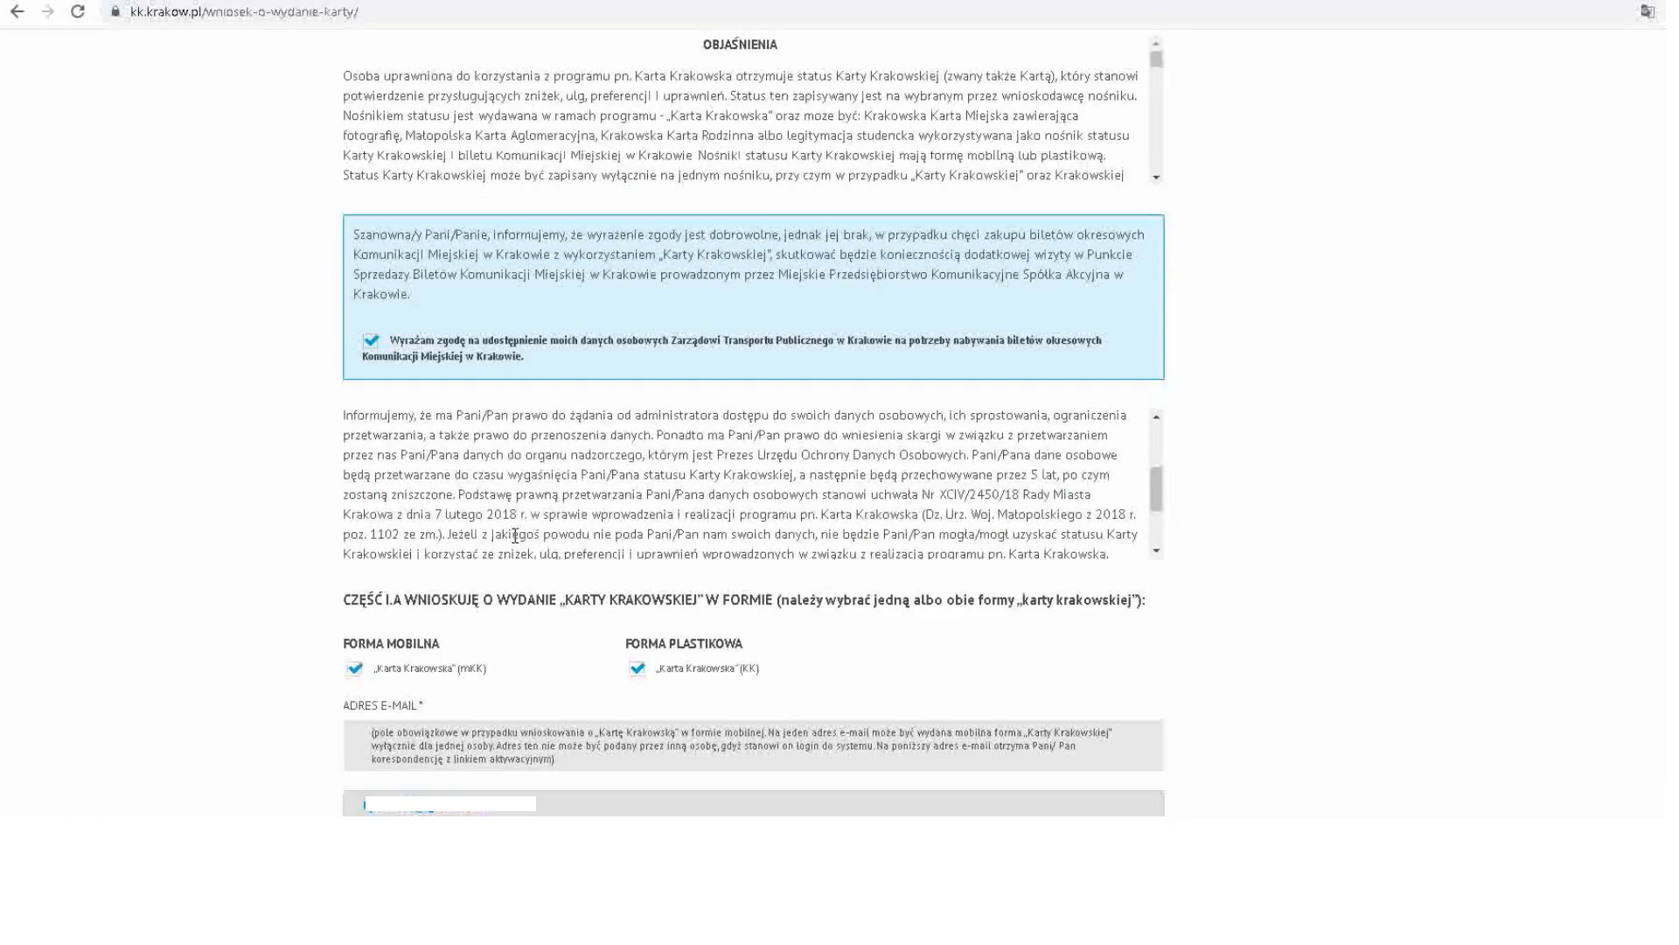
{"action": "scroll", "scroll_direction": "down", "scroll_amount": 3}
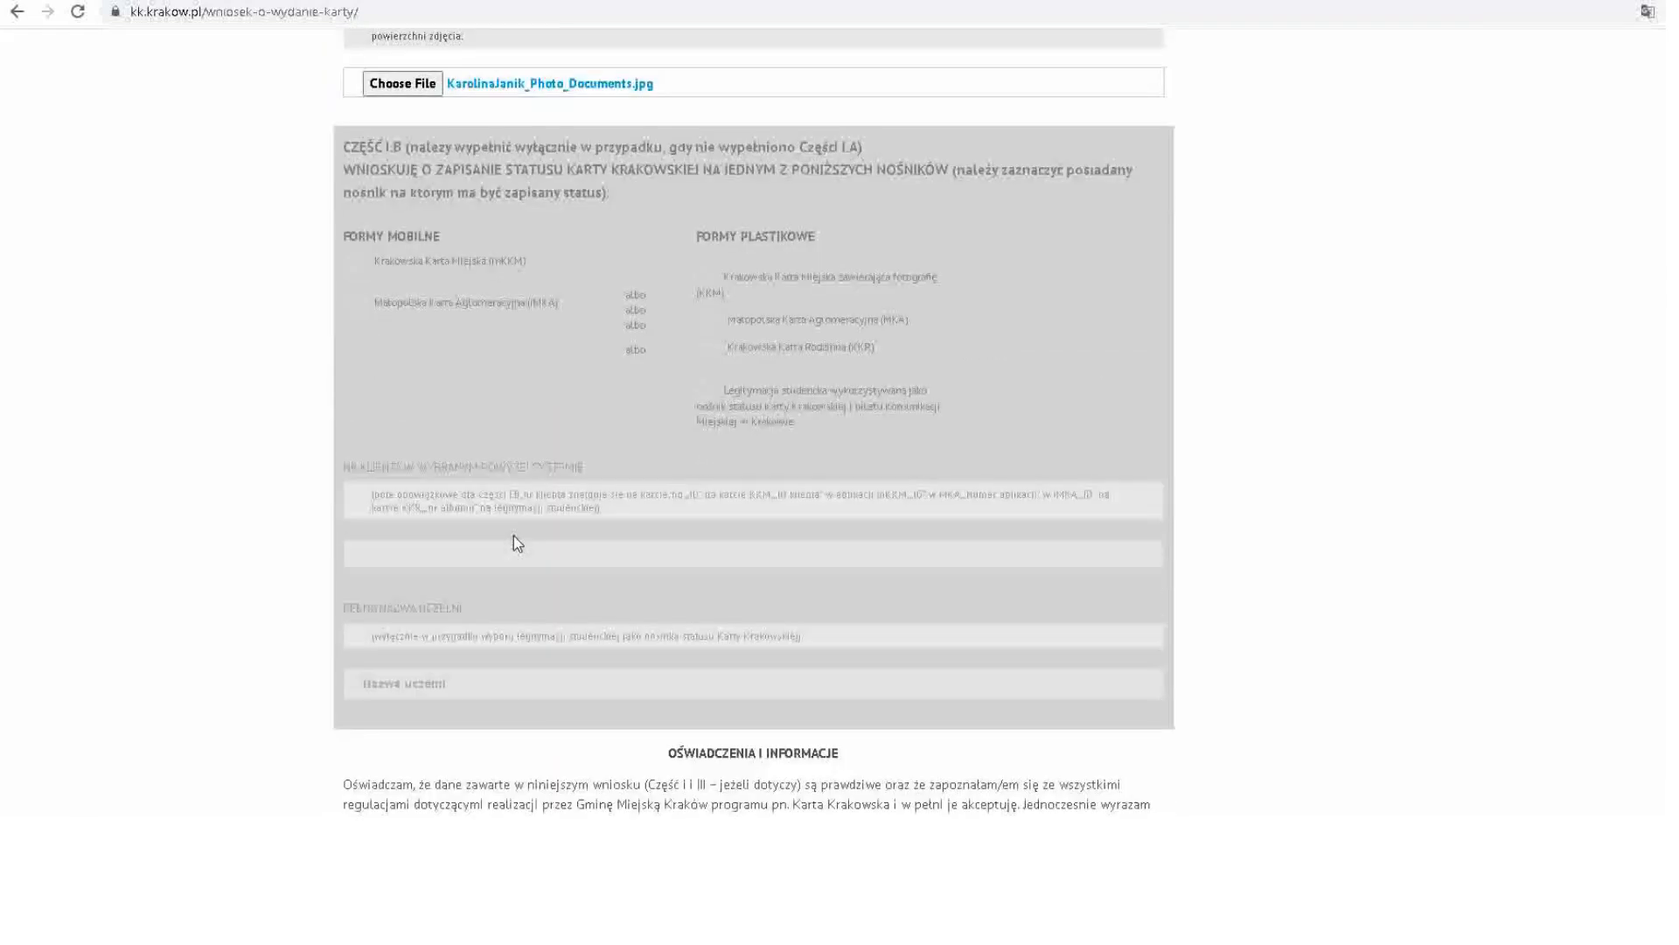
{"action": "scroll", "scroll_direction": "down", "scroll_amount": 3}
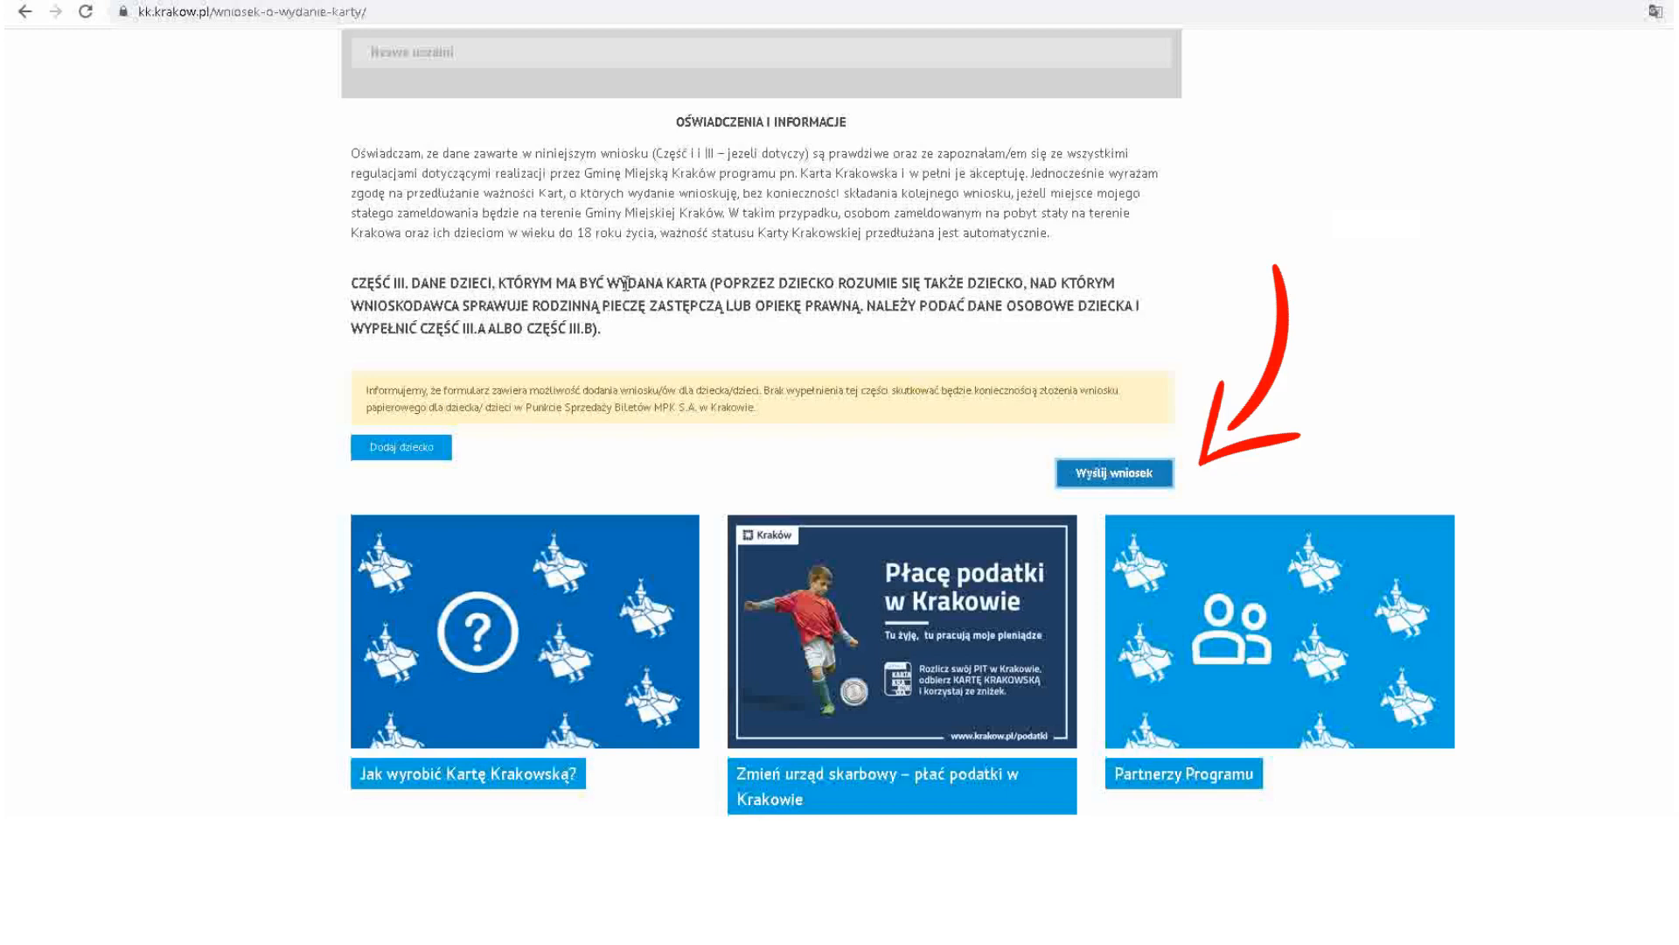
{"action": "left_click", "coordinate": [1113, 473]}
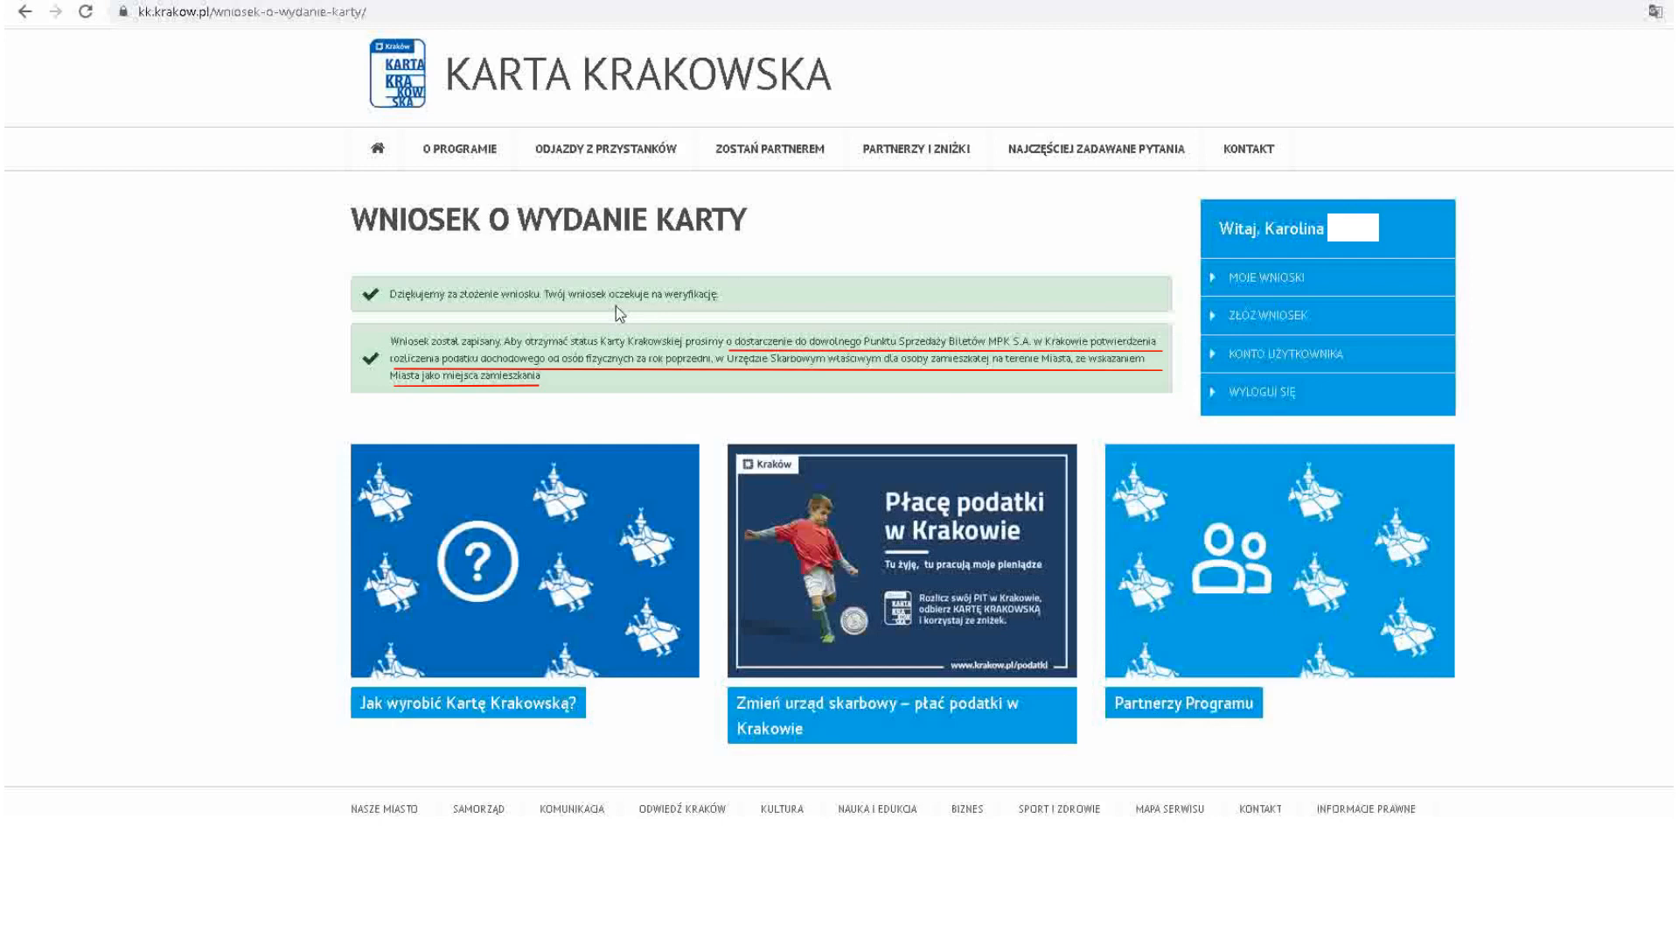
{"action": "mouse_move", "coordinate": [857, 300]}
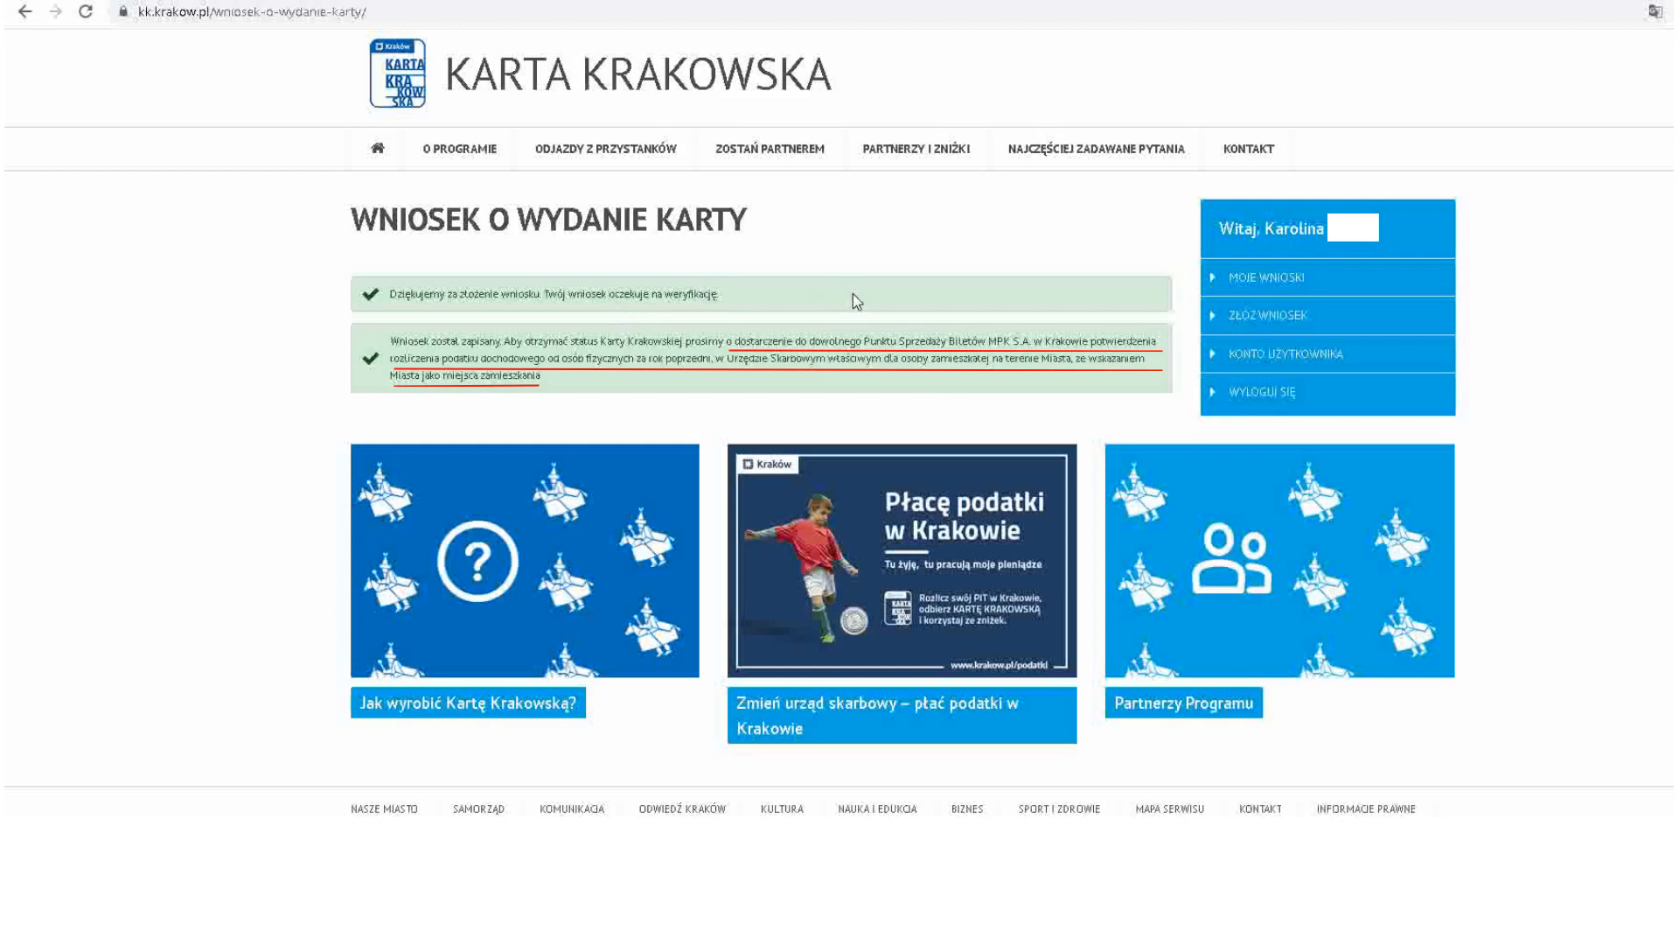